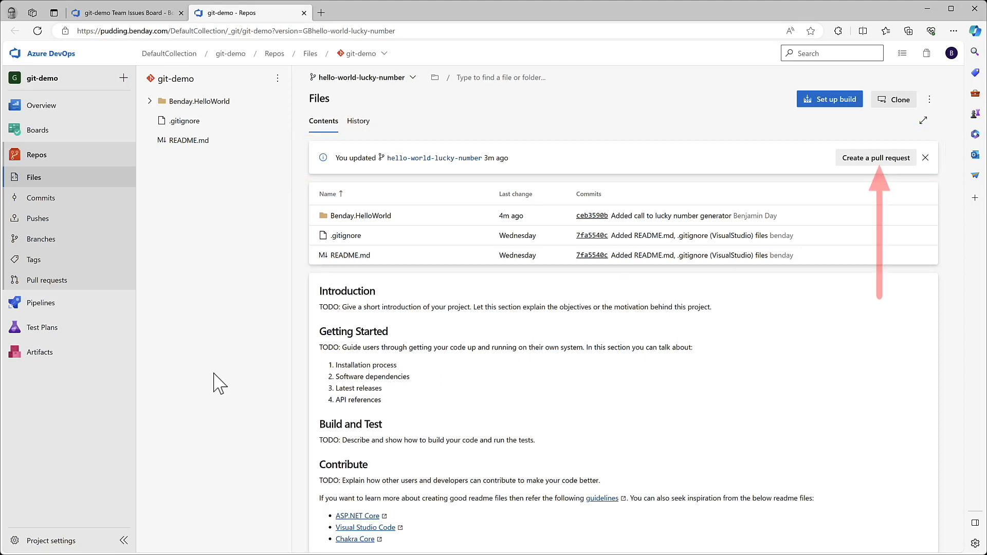
mouse_move(905, 174)
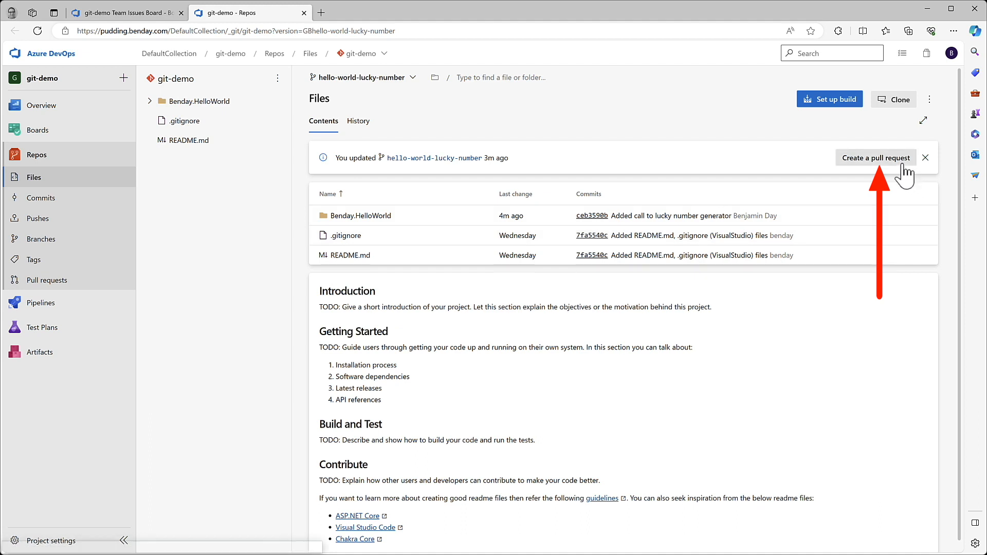
Start a pull request from the updated hello-world-lucky-number branch banner into main.
left_click(875, 157)
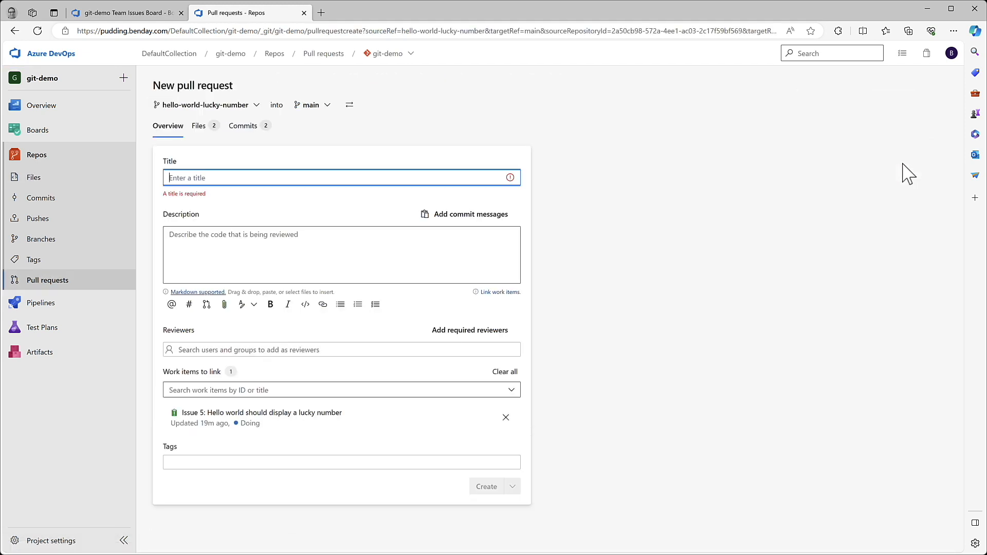
Create the pull request 'Hello World should show a lucky number' with a reviewer added.
type("Hello World should show a lucky number")
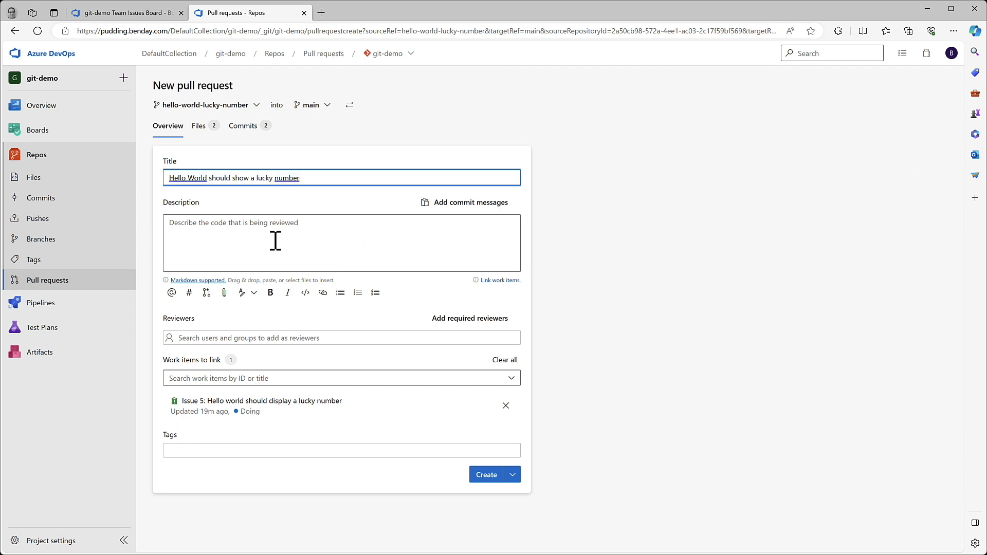
mouse_move(229, 263)
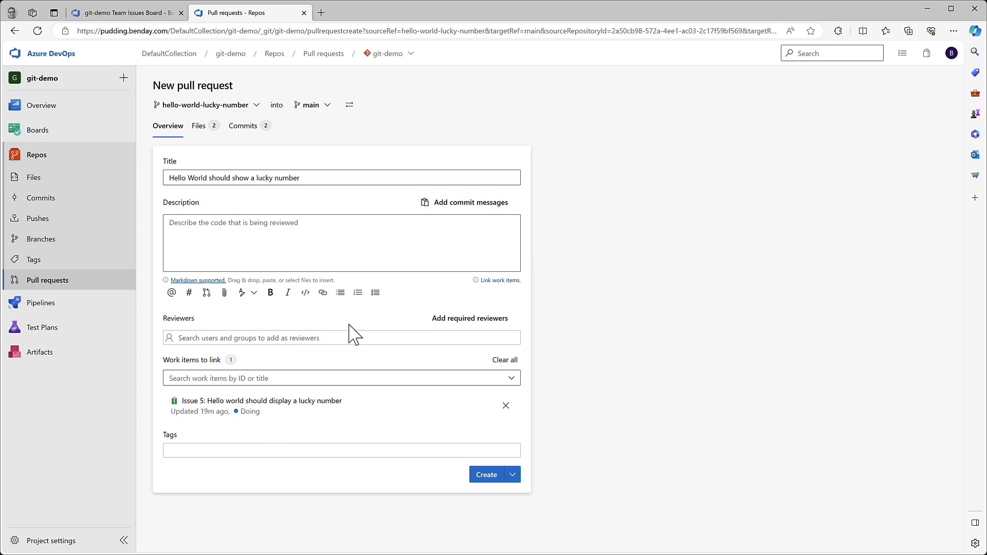
left_click(341, 337)
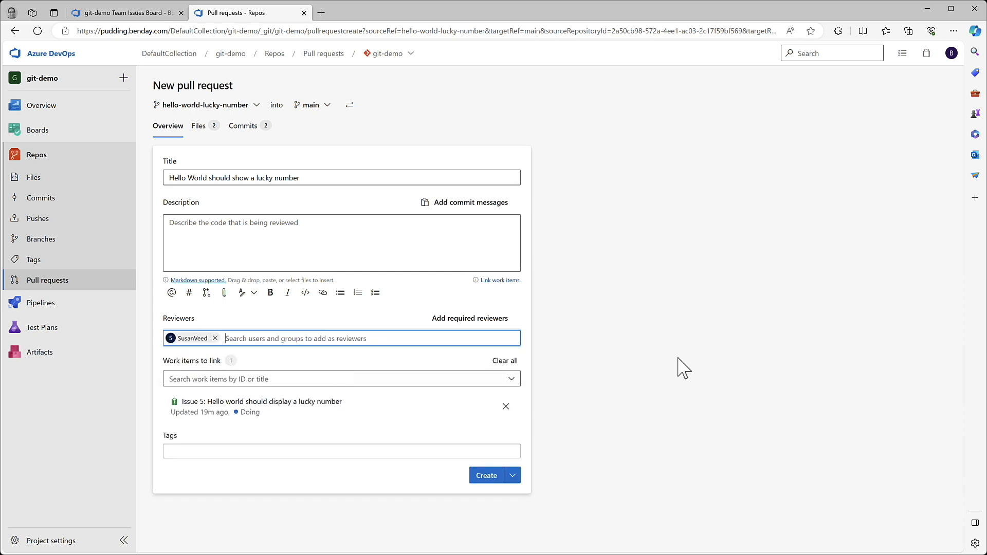
mouse_move(550, 508)
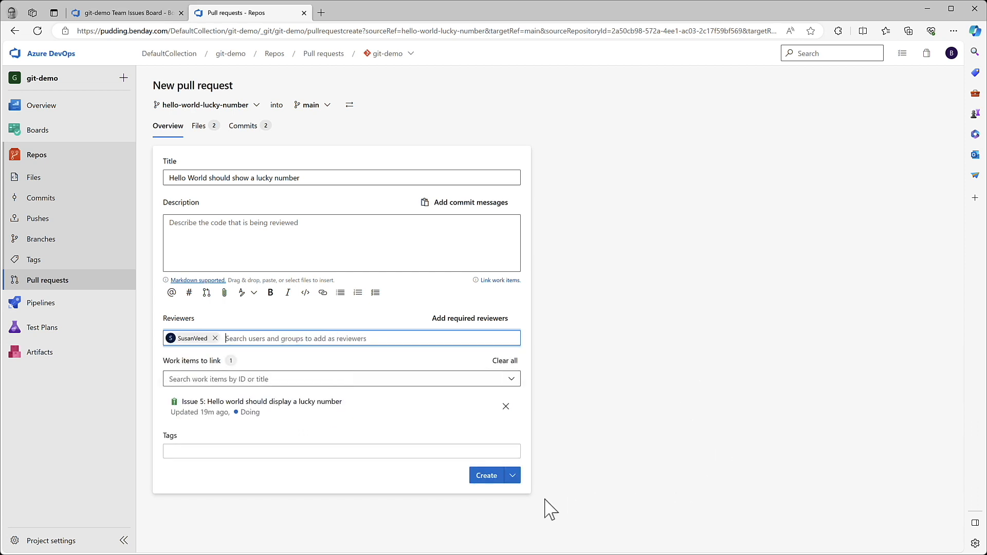
left_click(485, 475)
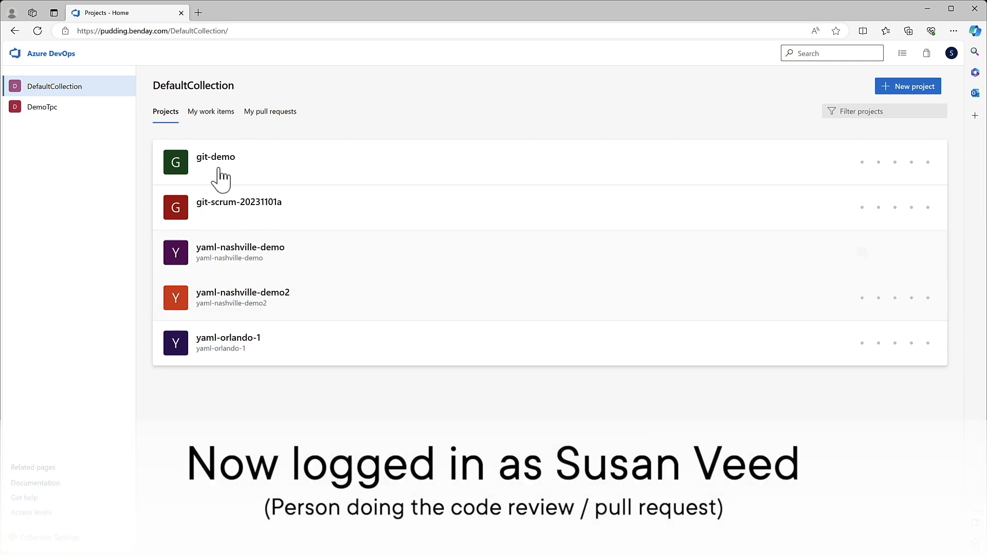
Open pull request 1 from the git-demo project's Pull requests list.
left_click(216, 156)
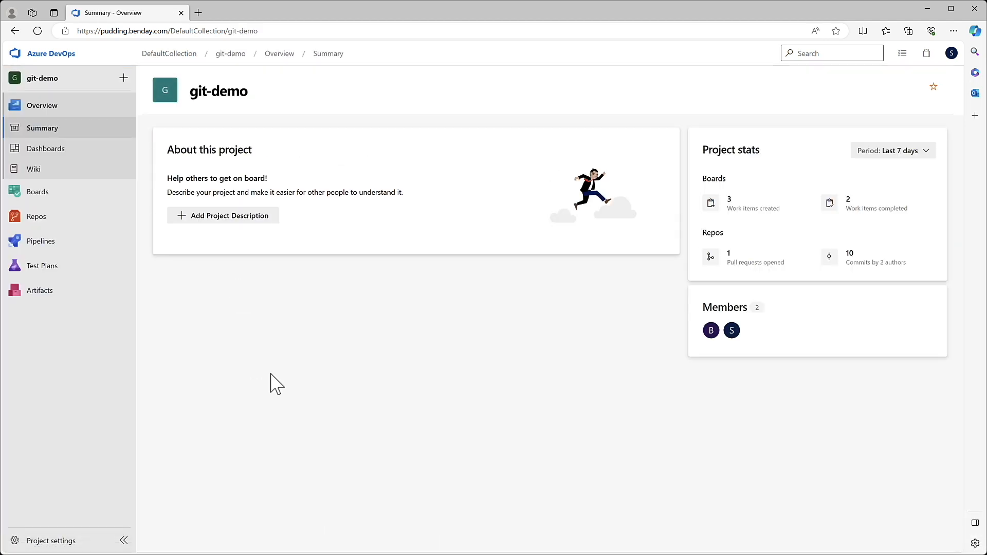
mouse_move(36, 216)
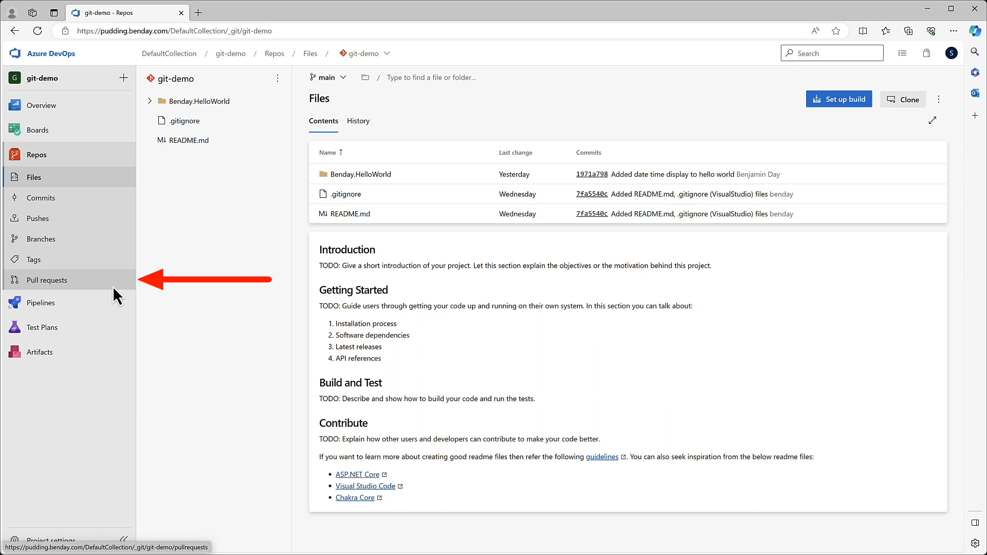
left_click(46, 280)
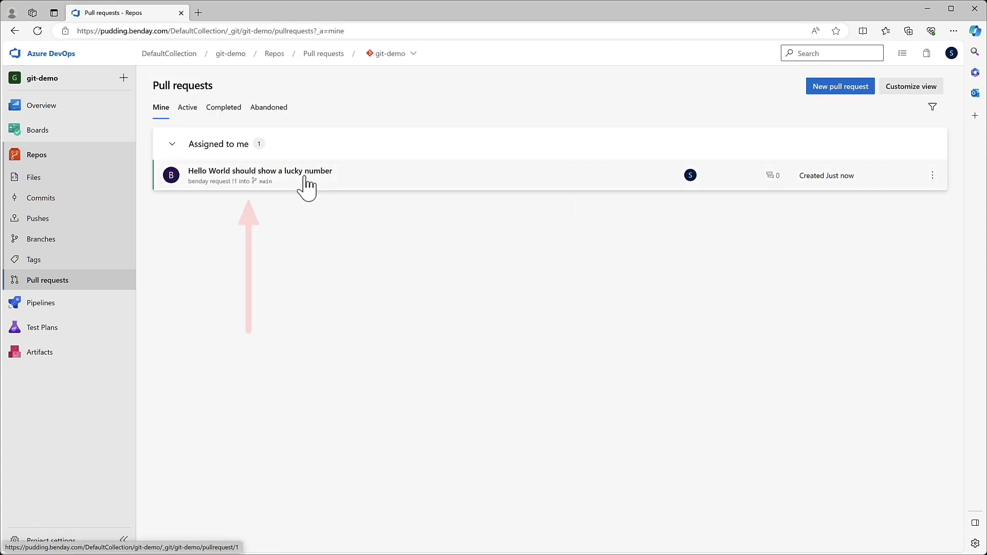
left_click(259, 171)
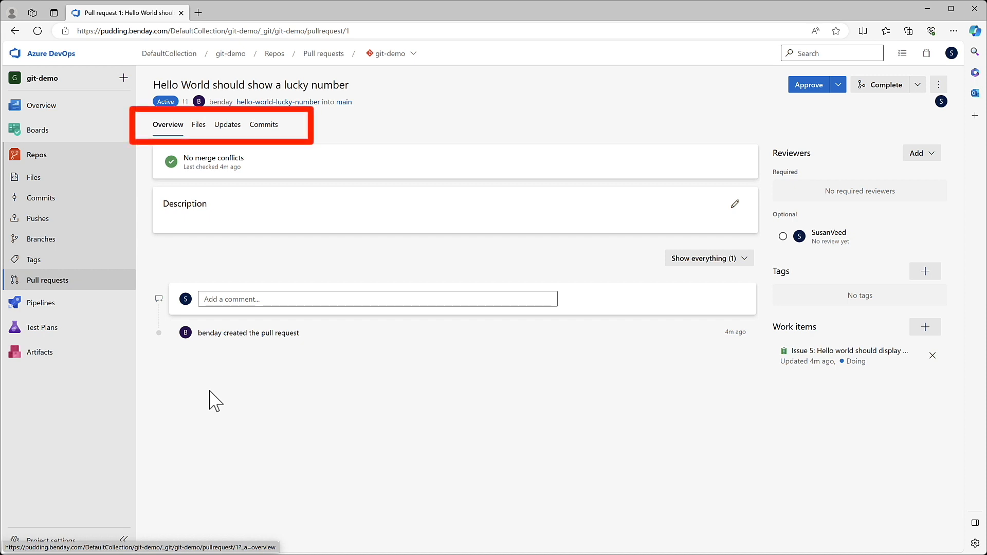
mouse_move(183, 184)
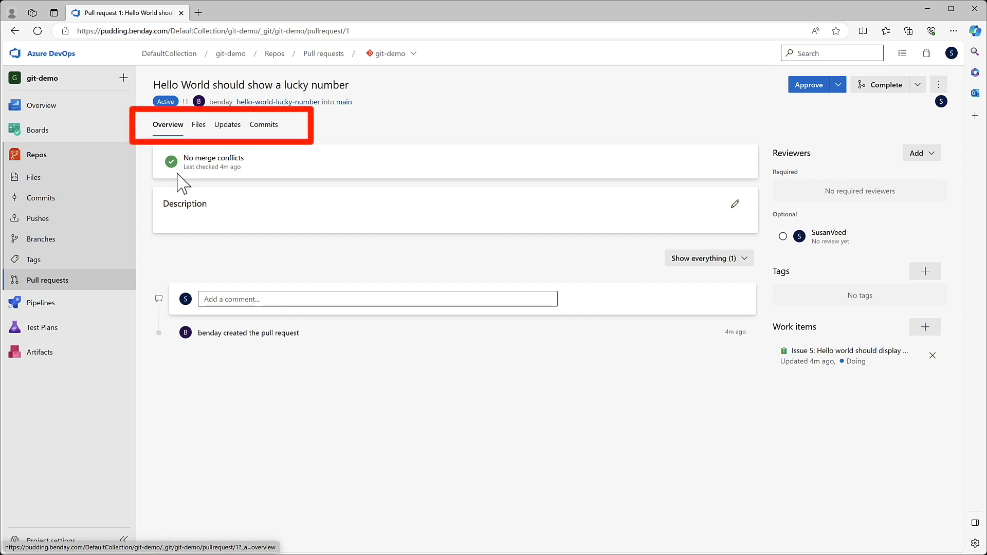
mouse_move(162, 192)
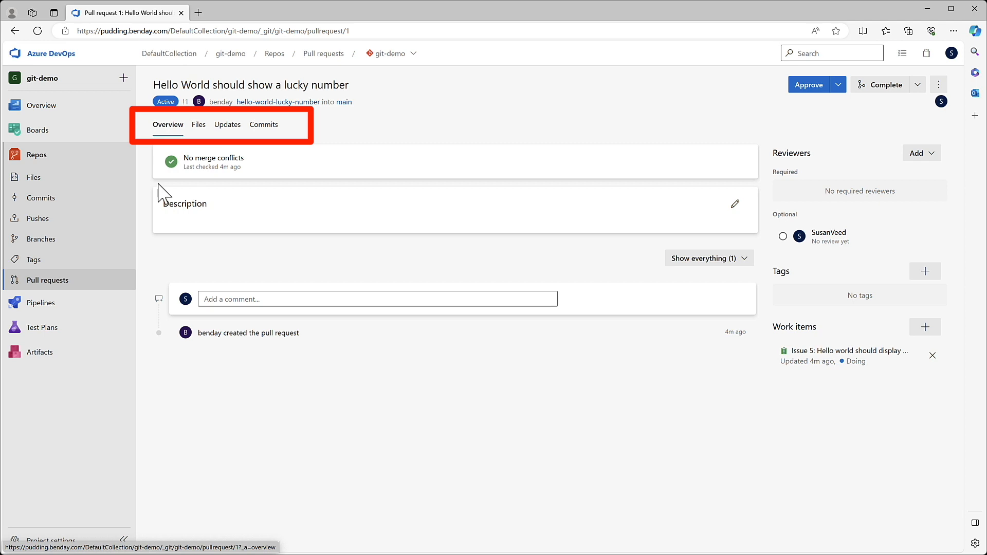
Review the pull request's Files, Updates and Commits tabs, ending back on Files.
left_click(198, 125)
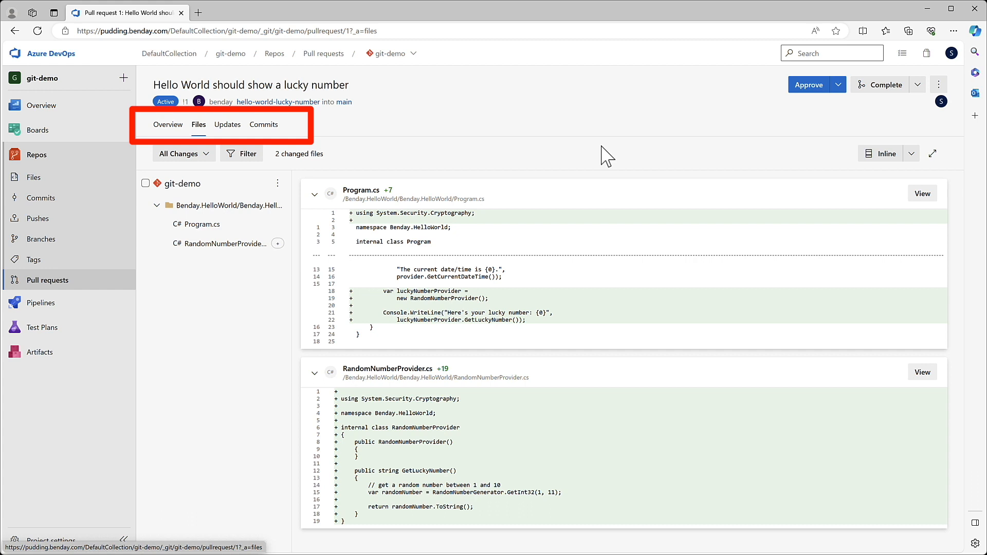
left_click(227, 125)
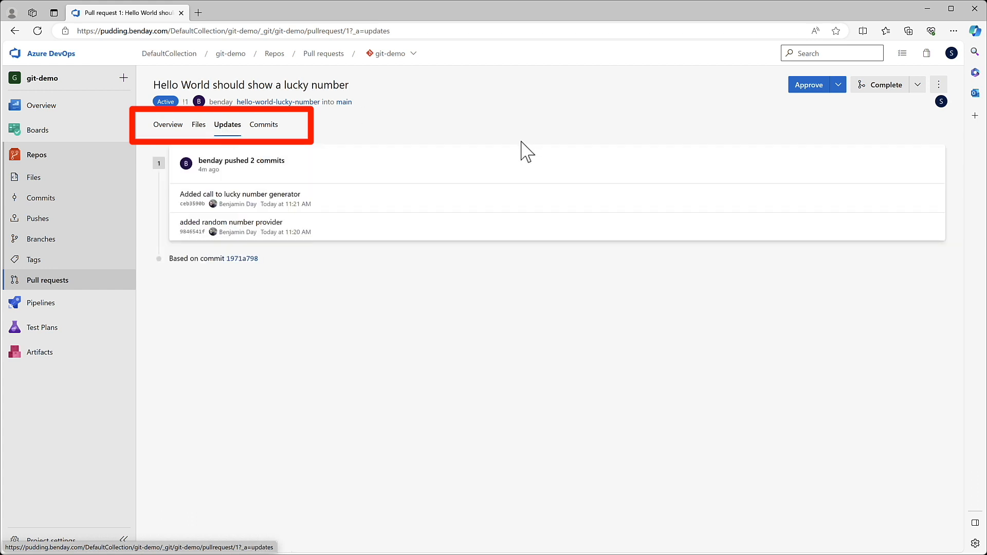
mouse_move(504, 155)
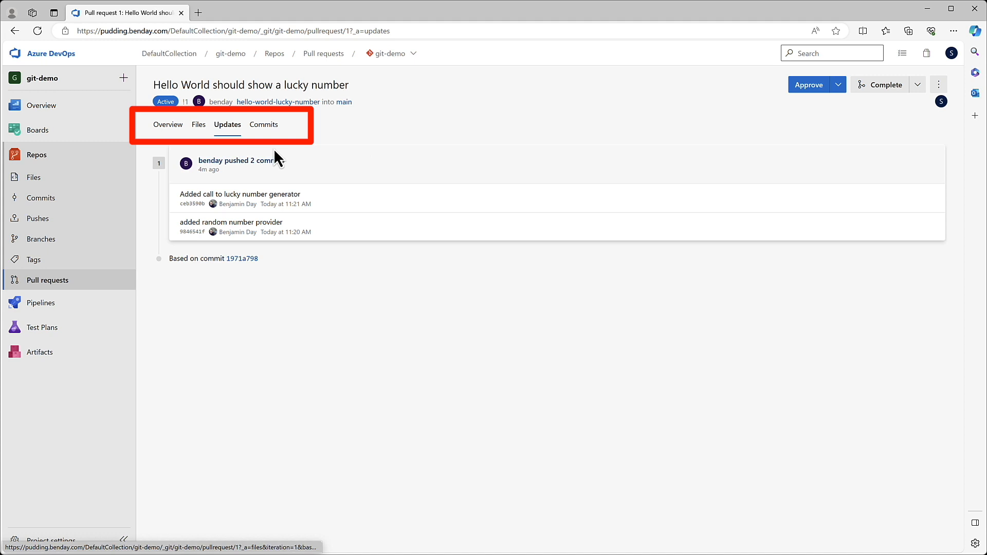
left_click(263, 124)
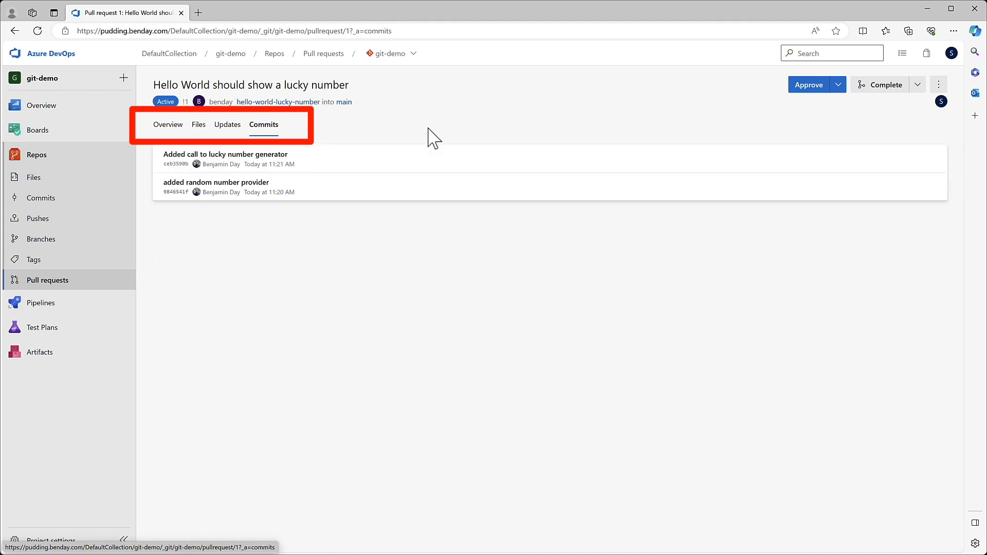
left_click(199, 124)
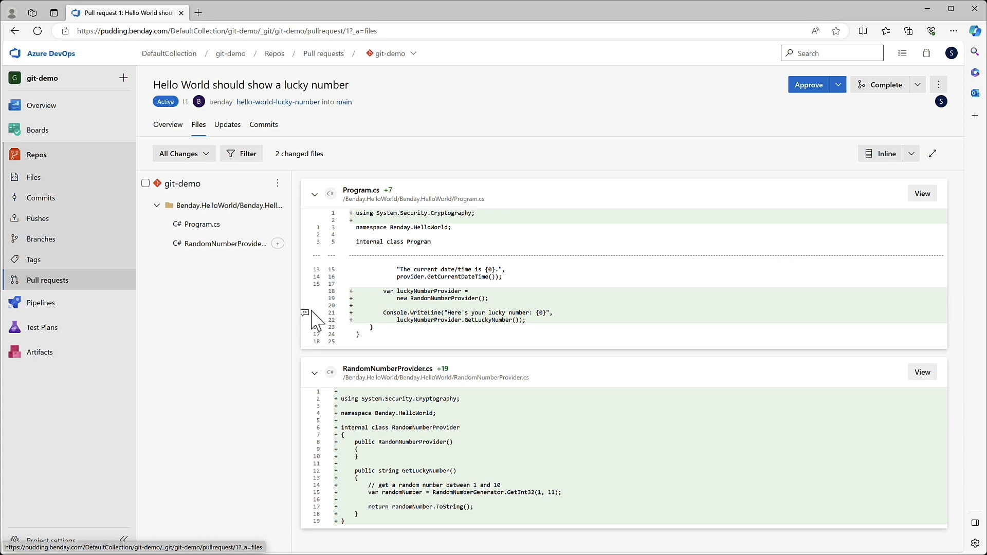
mouse_move(321, 329)
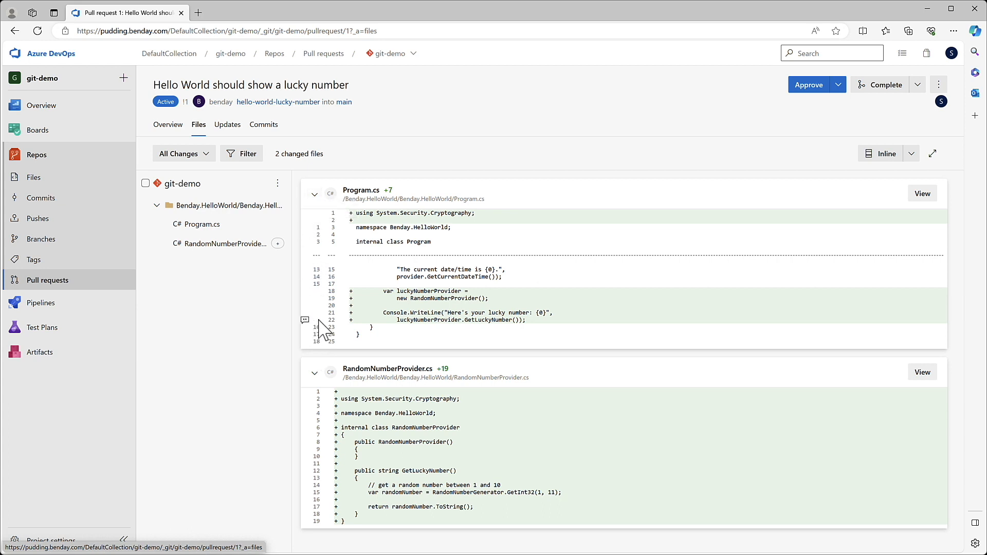
mouse_move(305, 325)
type("rename class to")
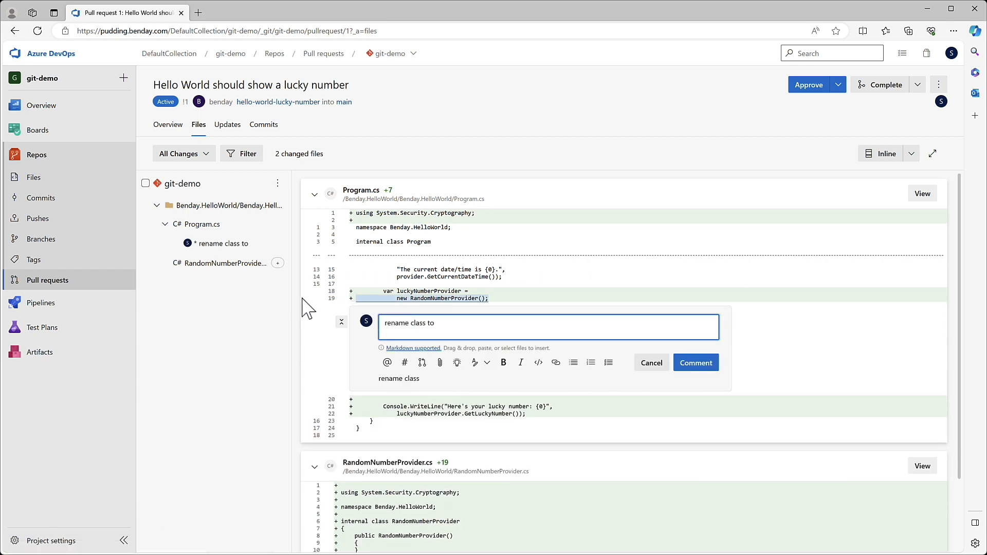
Post the comment 'rename class to luckynumberprovider' on line 19 of Program.cs.
type("luckynumberprovider")
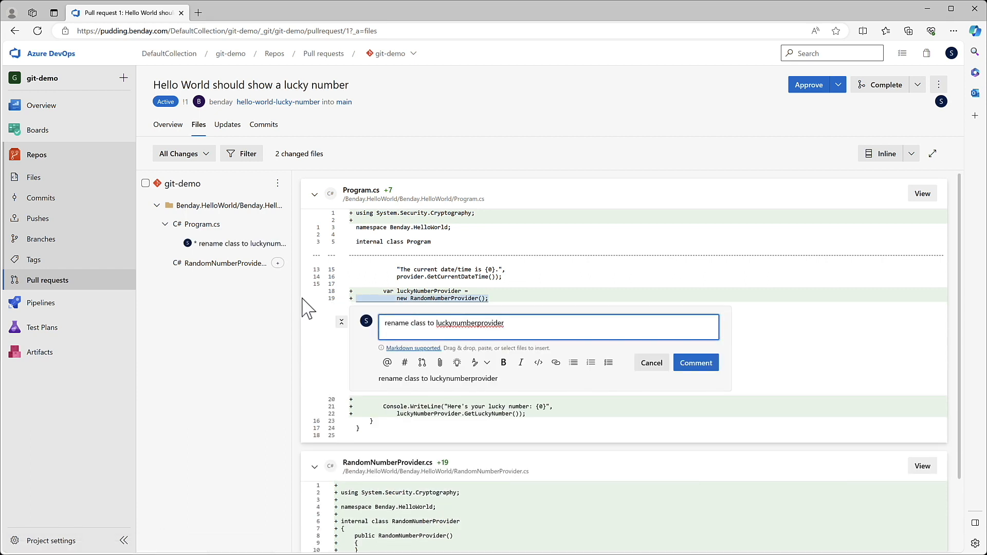
left_click(696, 363)
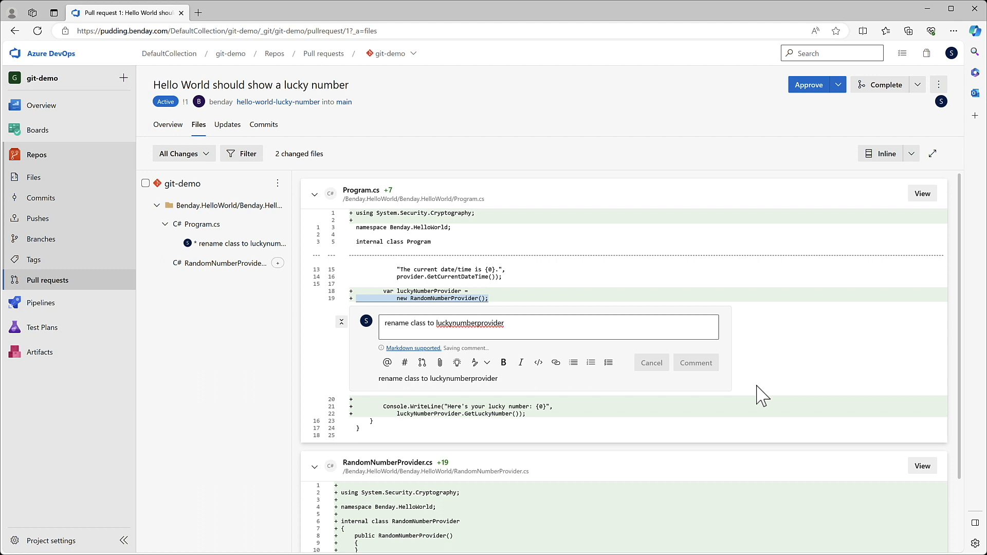
left_click(695, 363)
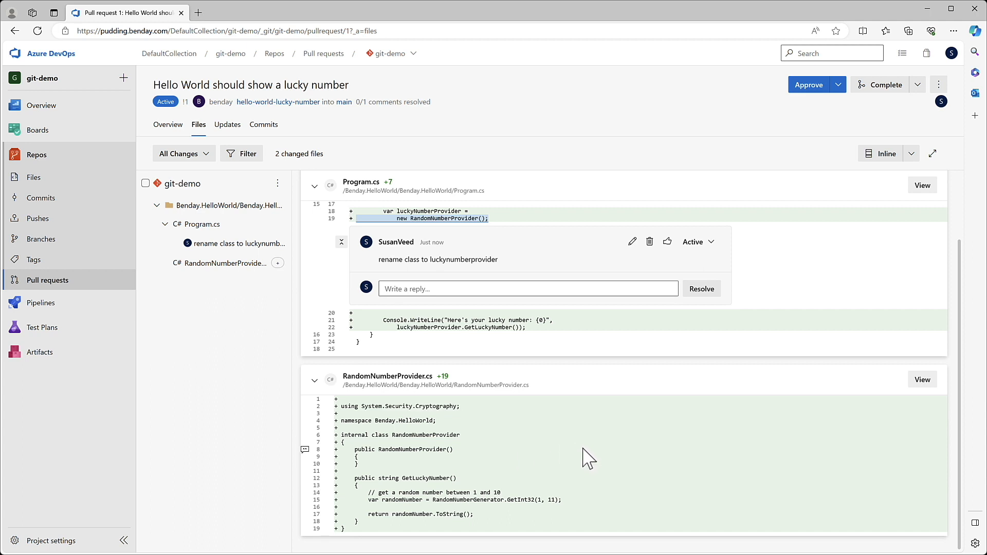
mouse_move(327, 447)
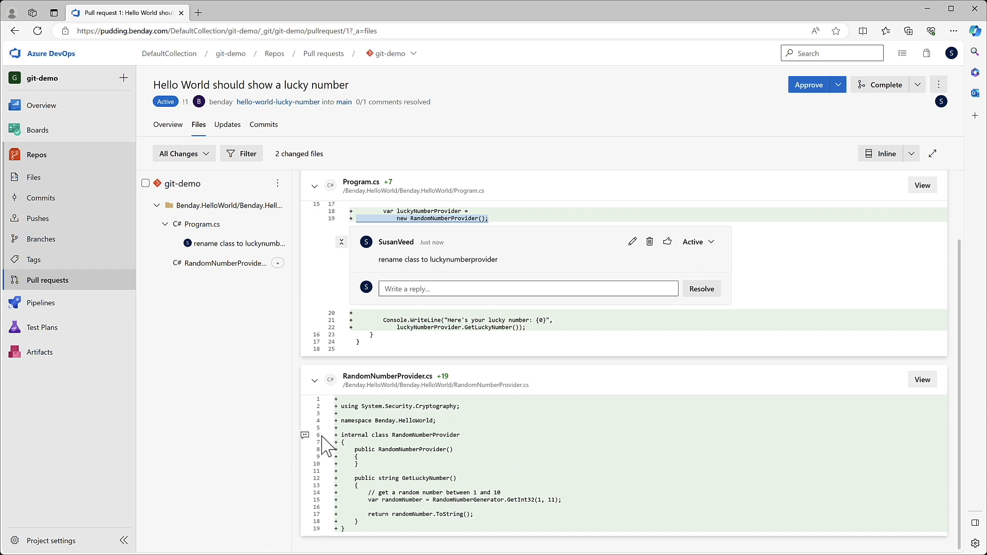
Comment 'rename class to lucky number provider' on line 6 of RandomNumberProvider.cs.
left_click(305, 435)
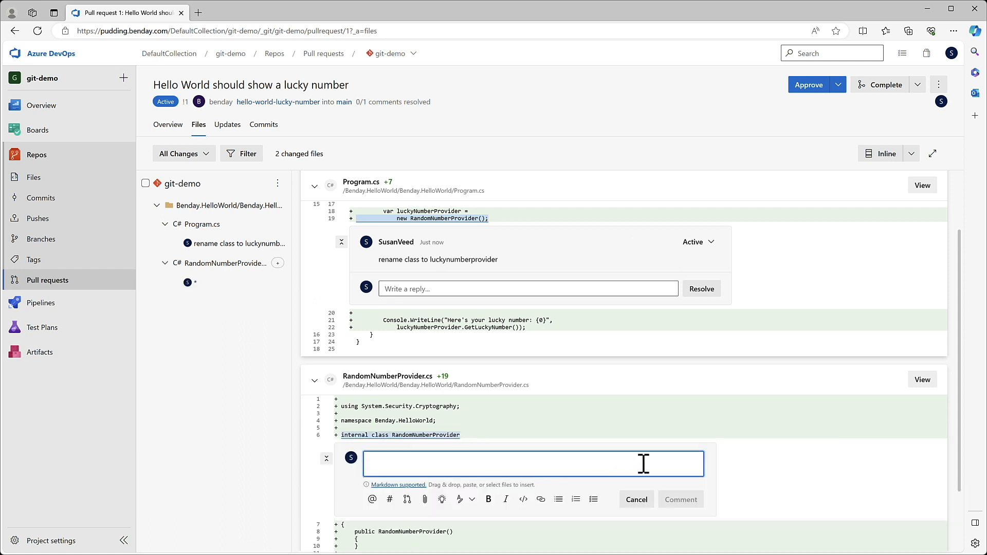
type("rename class to lucky number p")
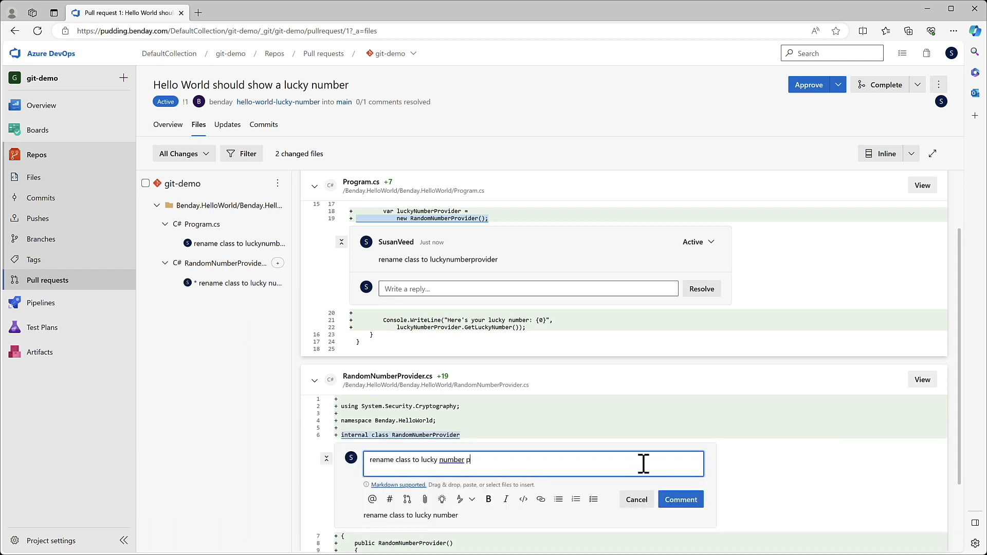
left_click(680, 500)
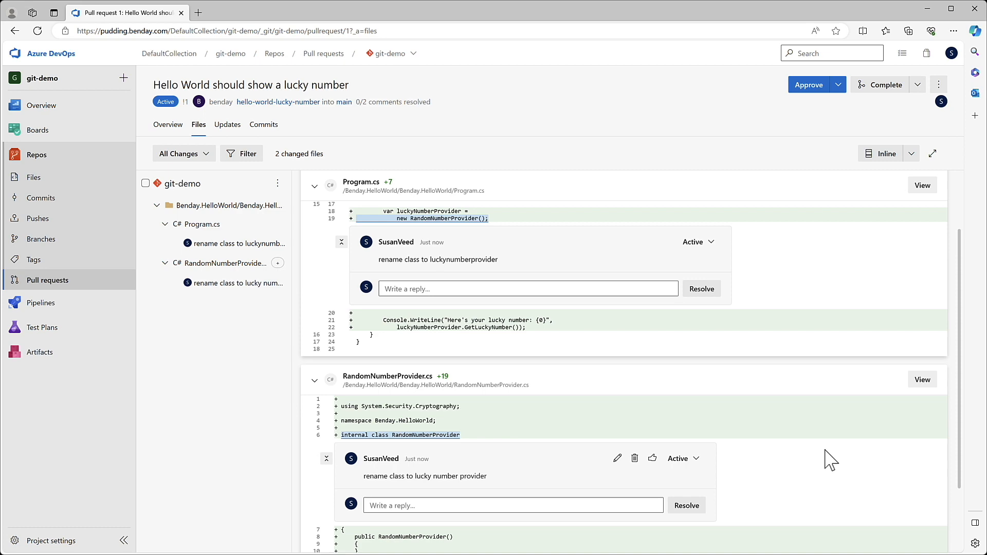
mouse_move(234, 142)
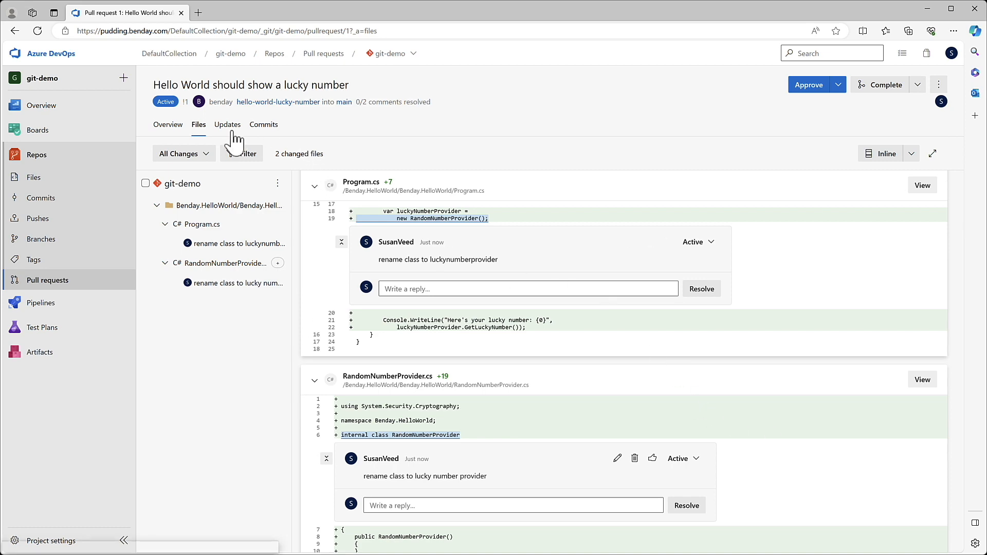
Post the overview comment 'looks basically ok except for some naming items'.
left_click(167, 124)
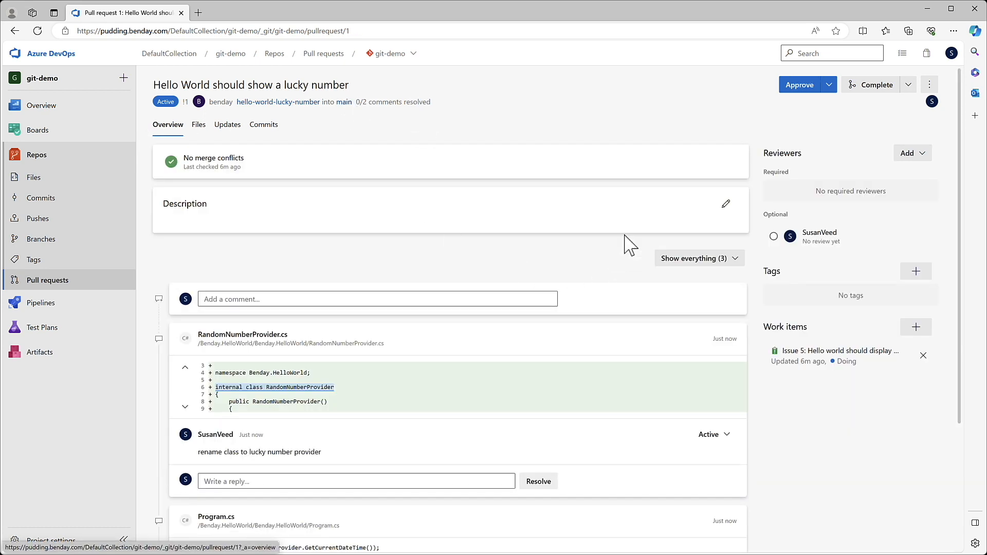
scroll("down", 3)
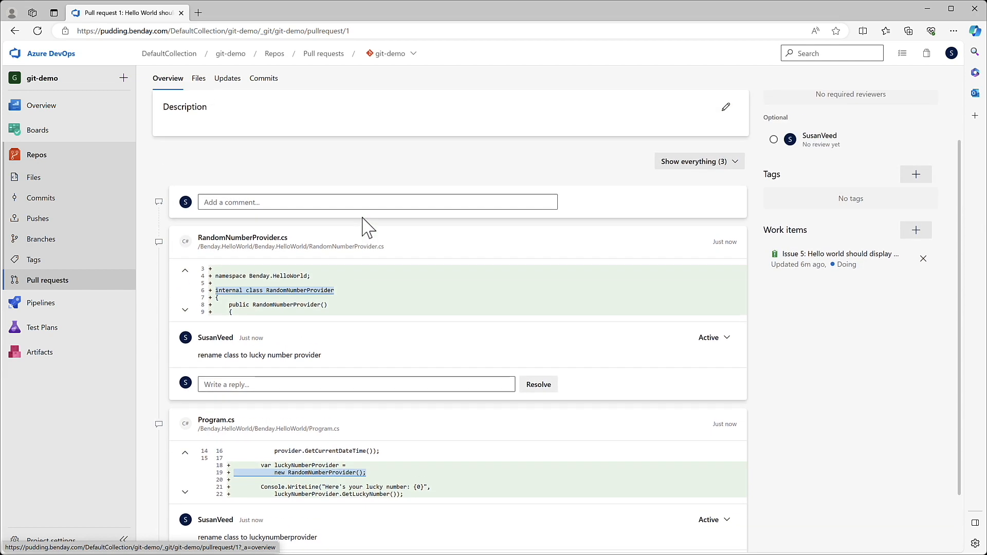
left_click(377, 203)
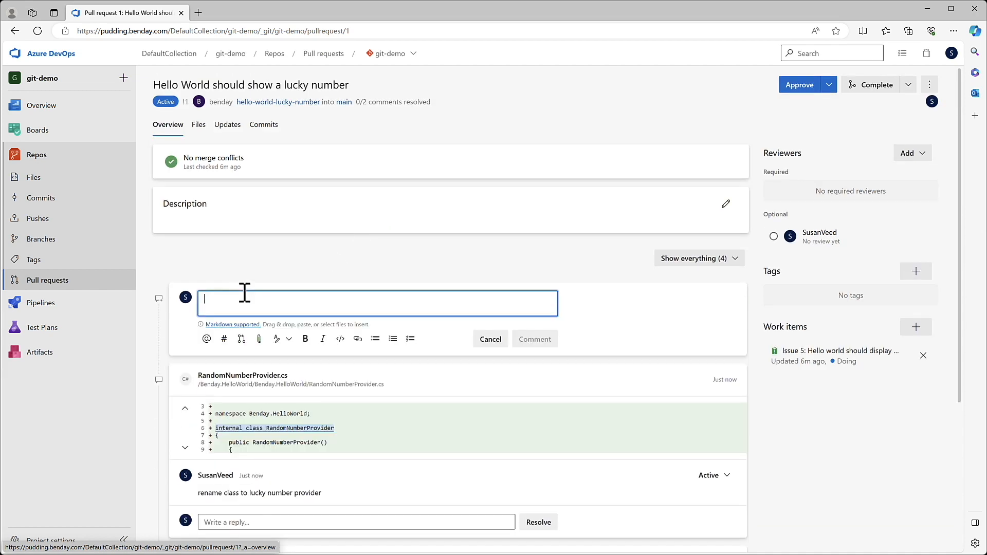
type("looks basically ok except for some naming item")
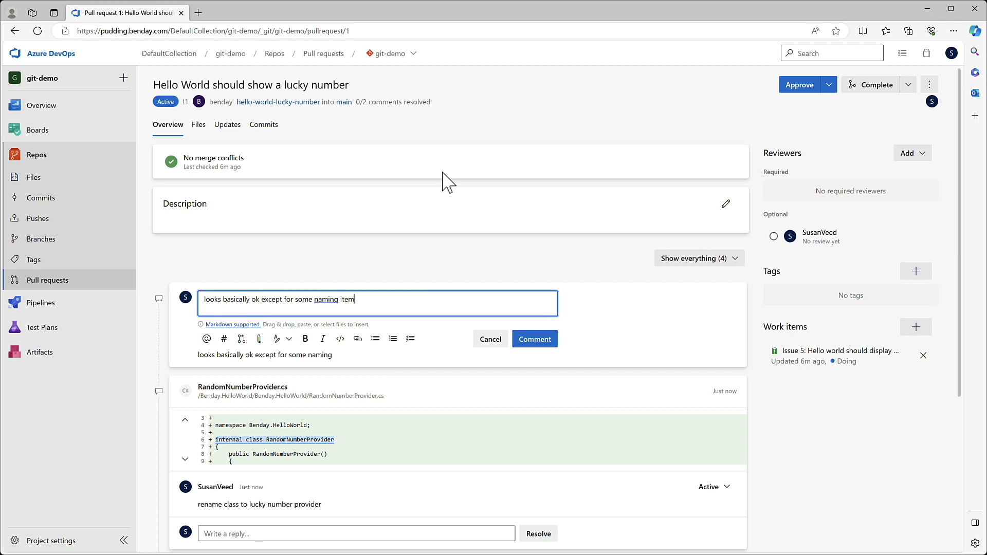
left_click(535, 338)
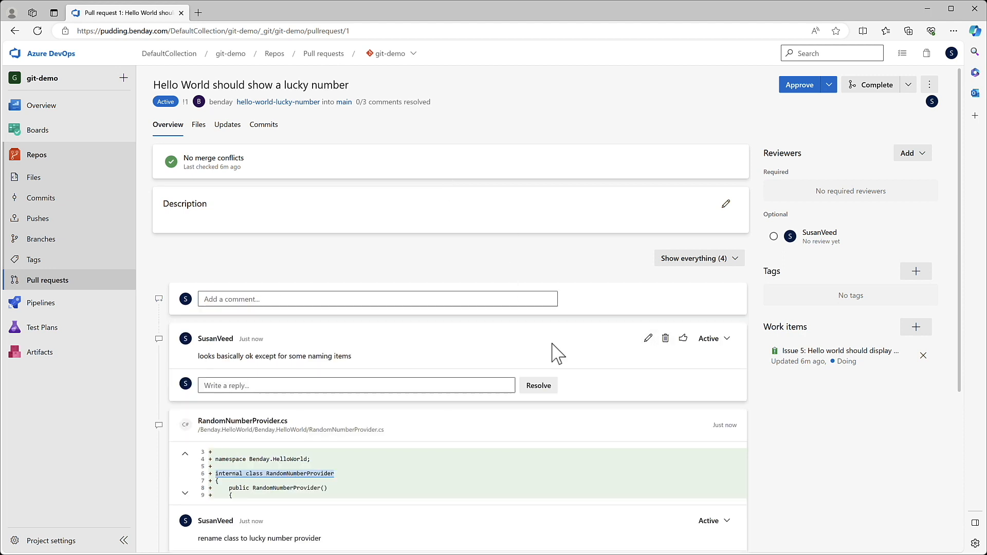
mouse_move(544, 322)
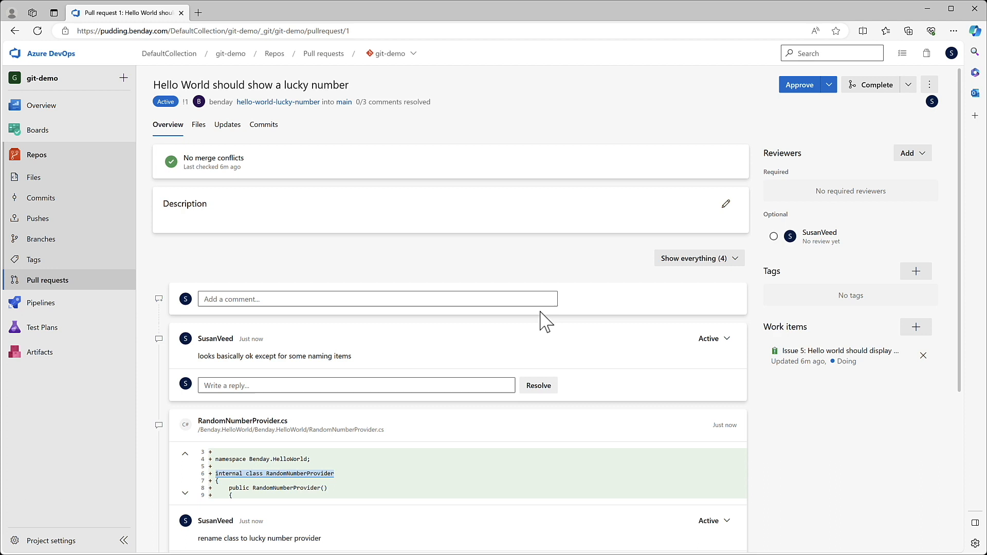
mouse_move(839, 110)
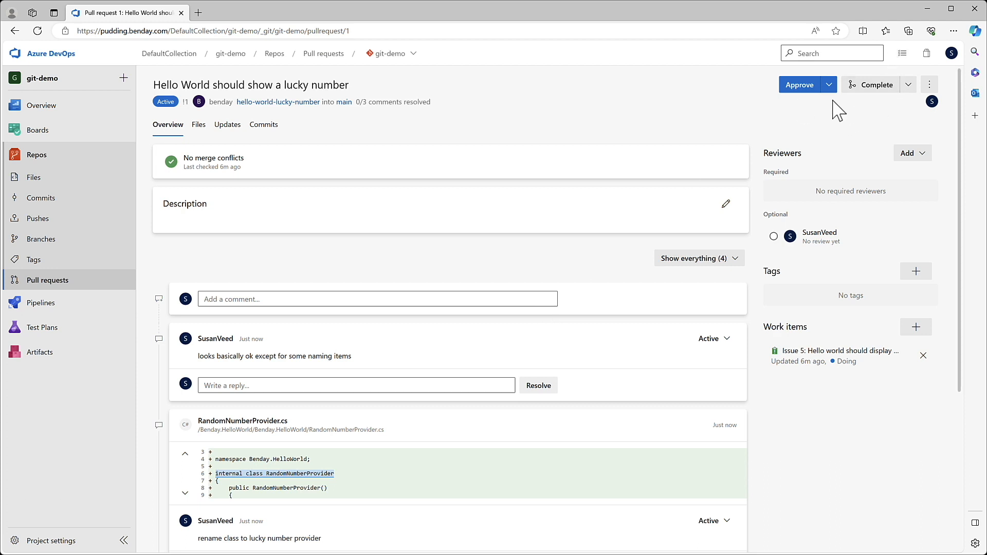
Change the review vote to 'Wait for author' from the Approve dropdown.
left_click(828, 84)
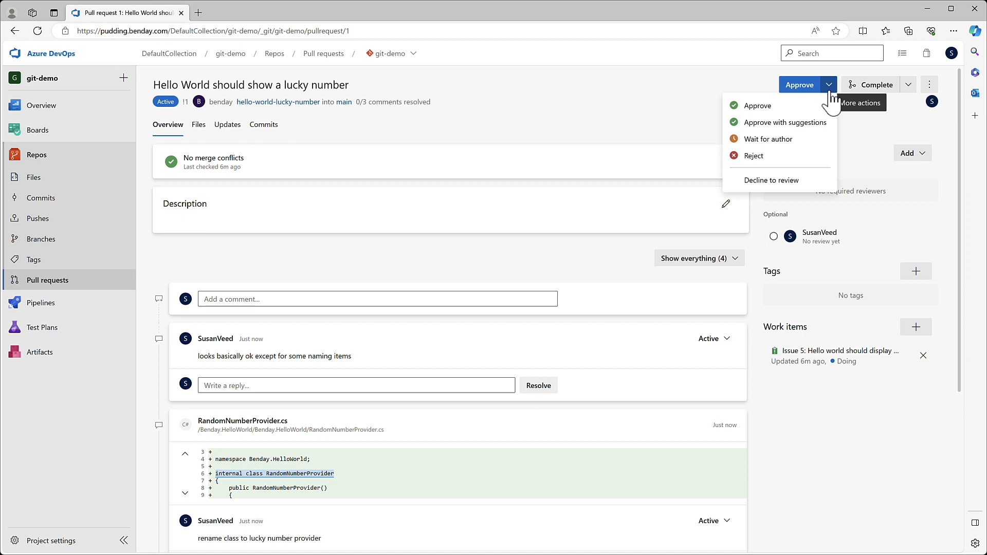
mouse_move(821, 182)
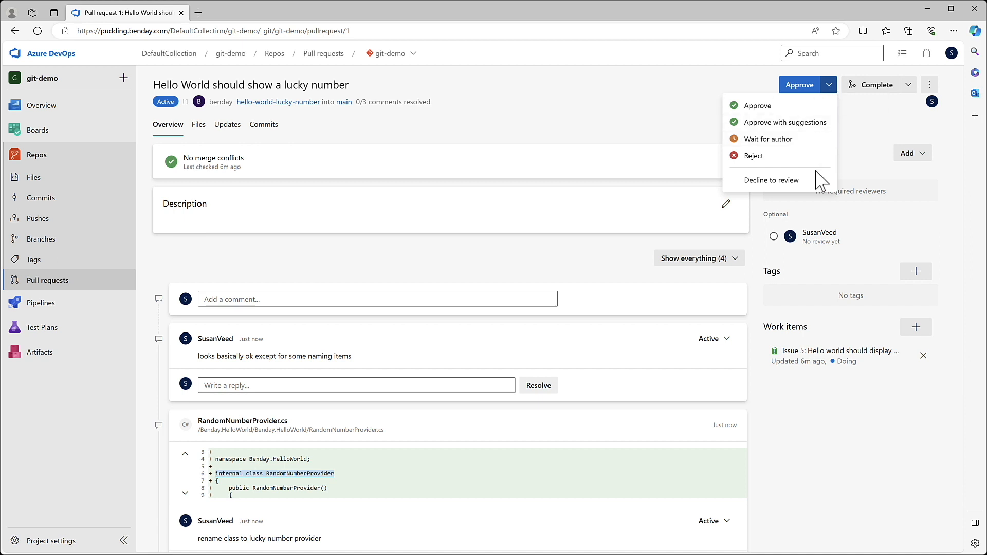
mouse_move(768, 140)
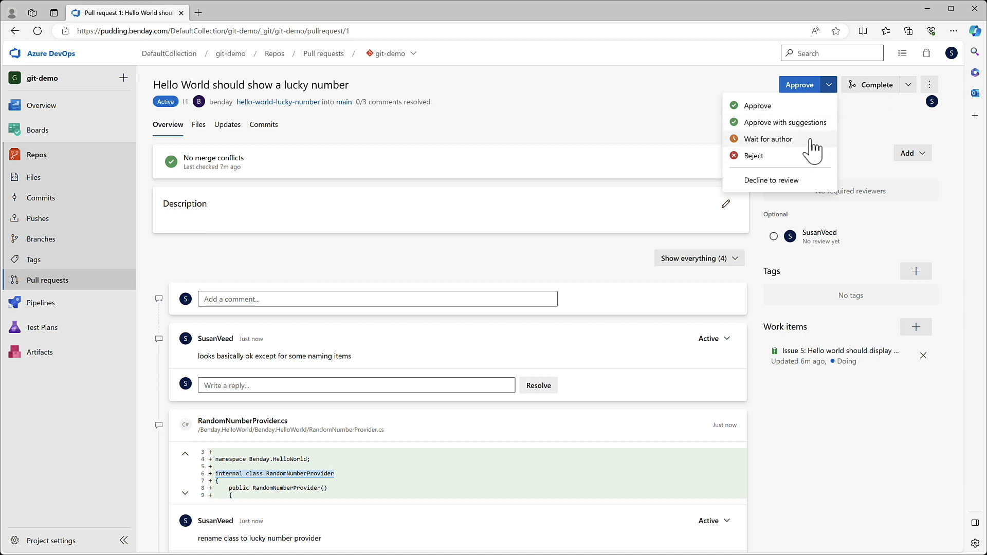
left_click(767, 139)
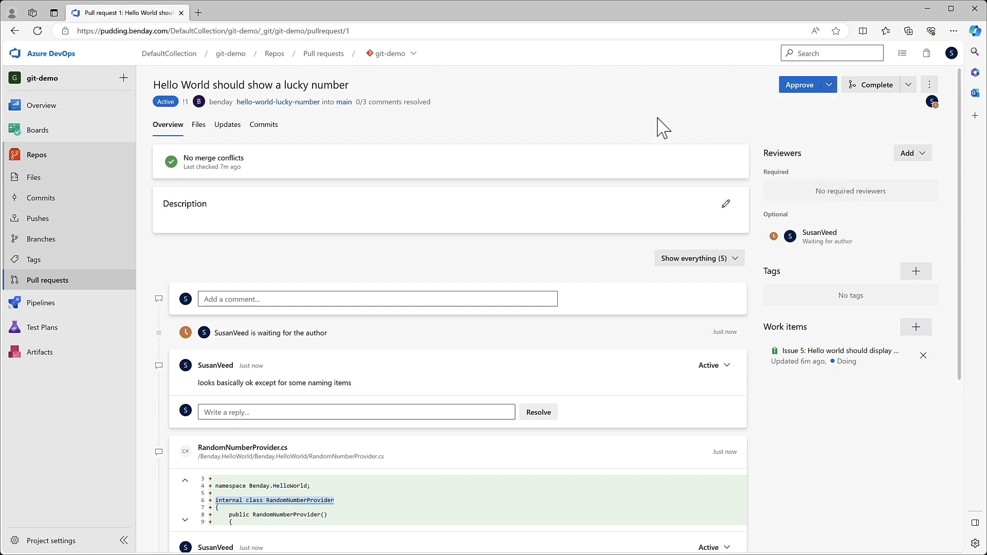
mouse_move(559, 137)
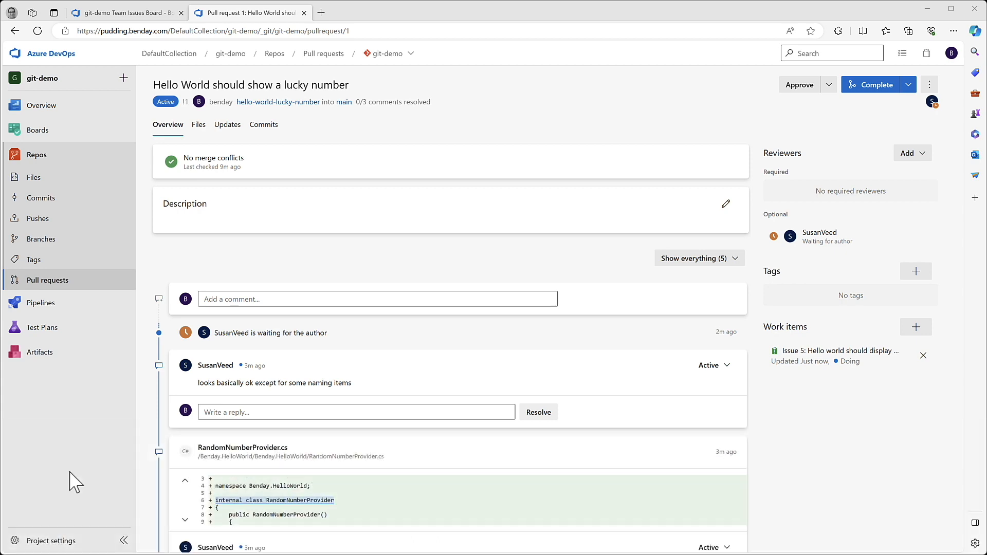
Reply 'ok' to the naming-items comment and resolve that discussion.
scroll("down", 3)
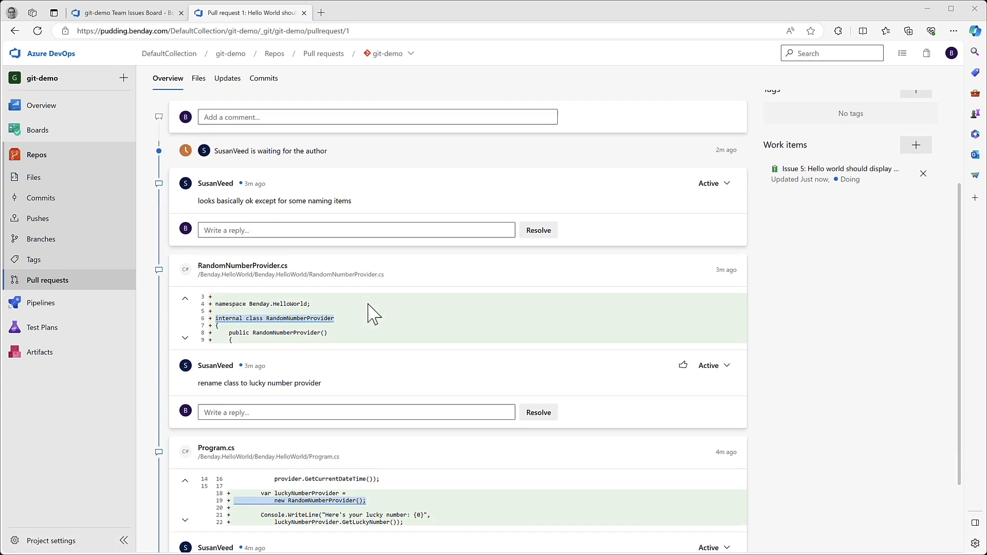
left_click(356, 230)
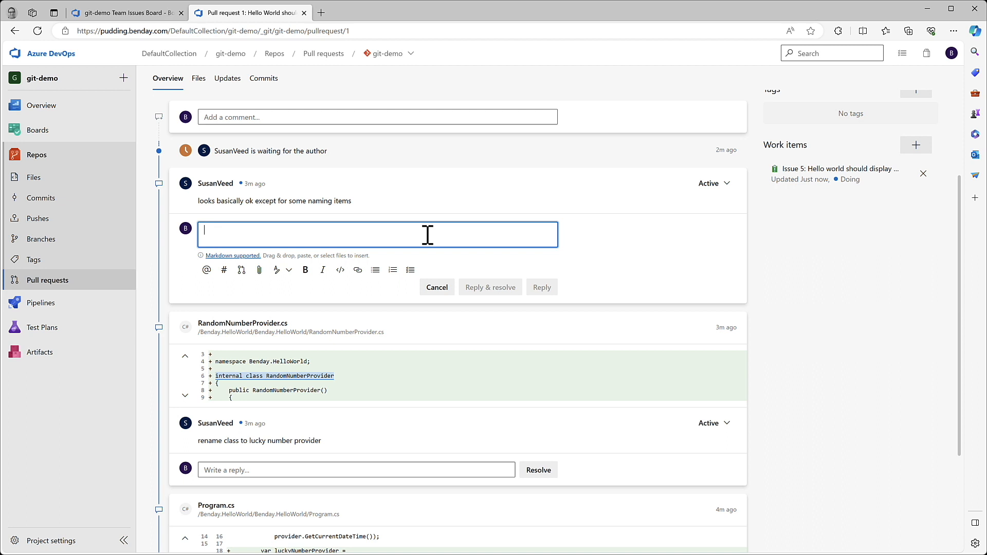
left_click(490, 287)
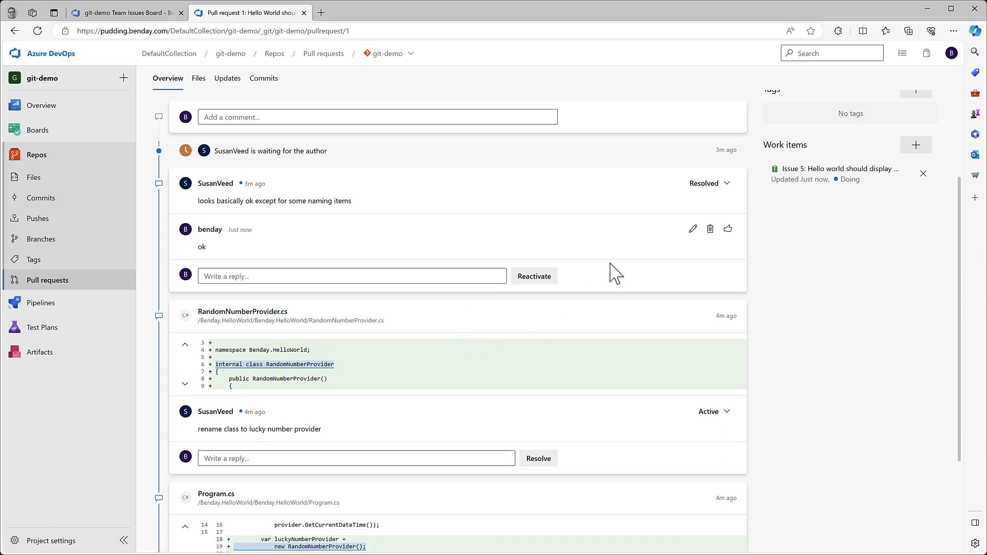
scroll("down", 3)
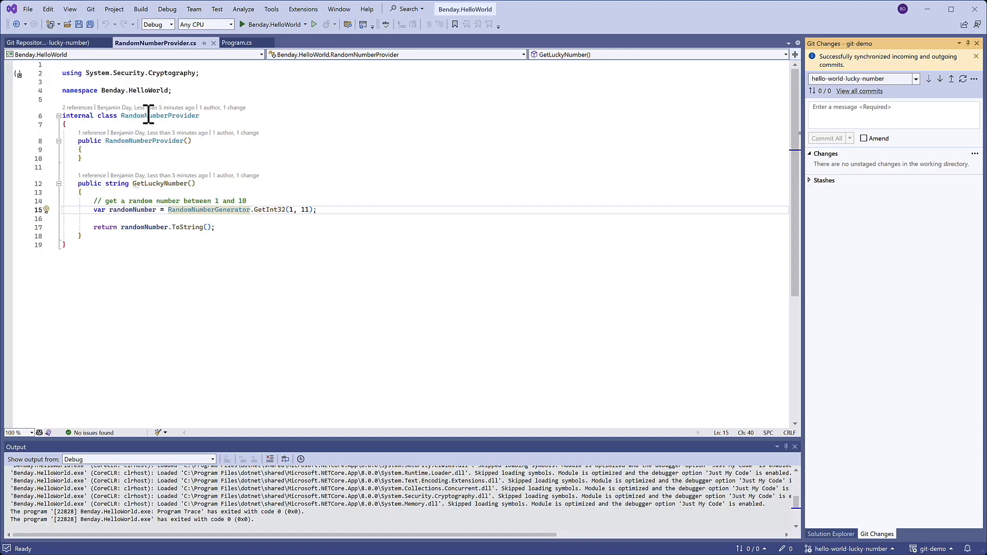
Rename the class to LuckyNumberProvider, then commit and push to hello-world-lucky-number.
left_click(160, 115)
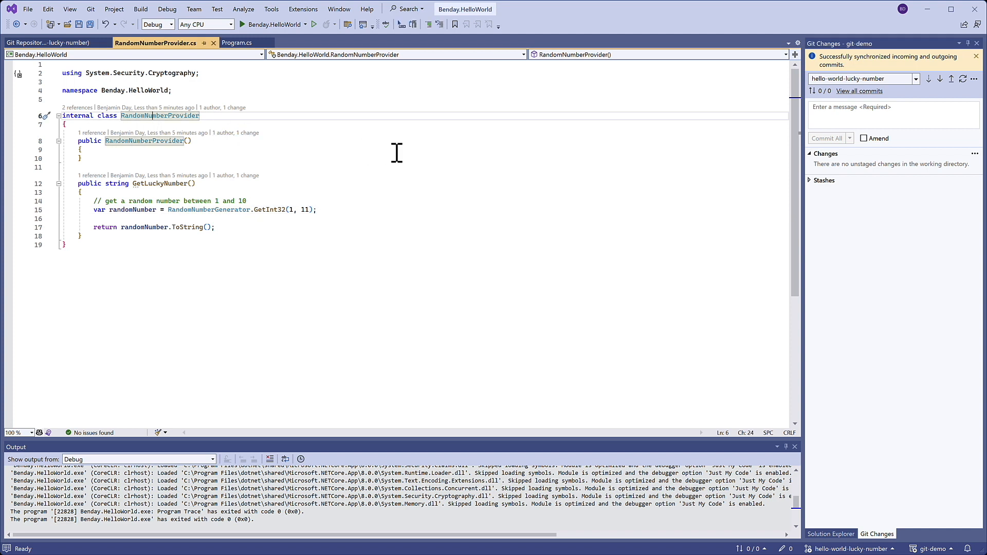
type("LuckyNUmber")
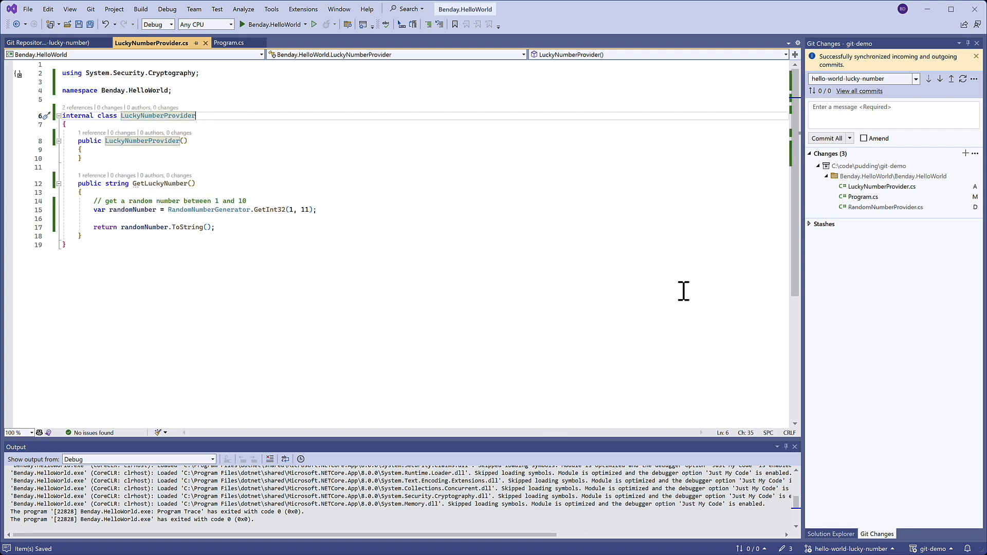
mouse_move(657, 271)
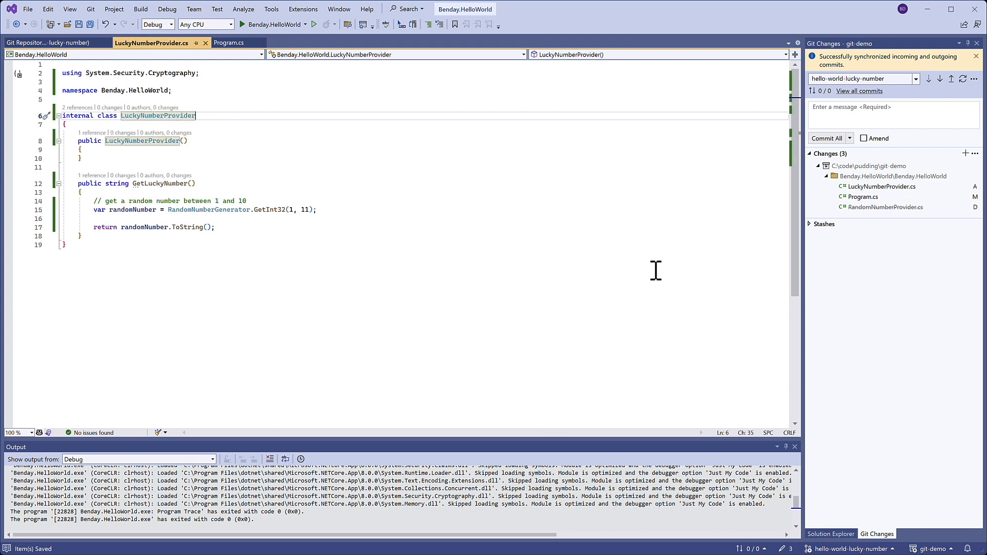
left_click(225, 42)
type("made changes for pull request")
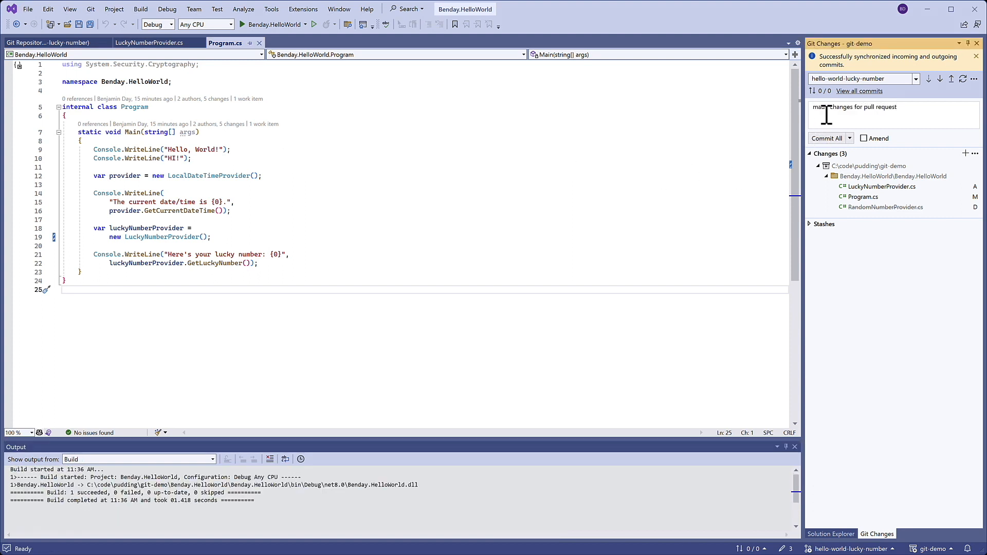
type("renamed to Lucky")
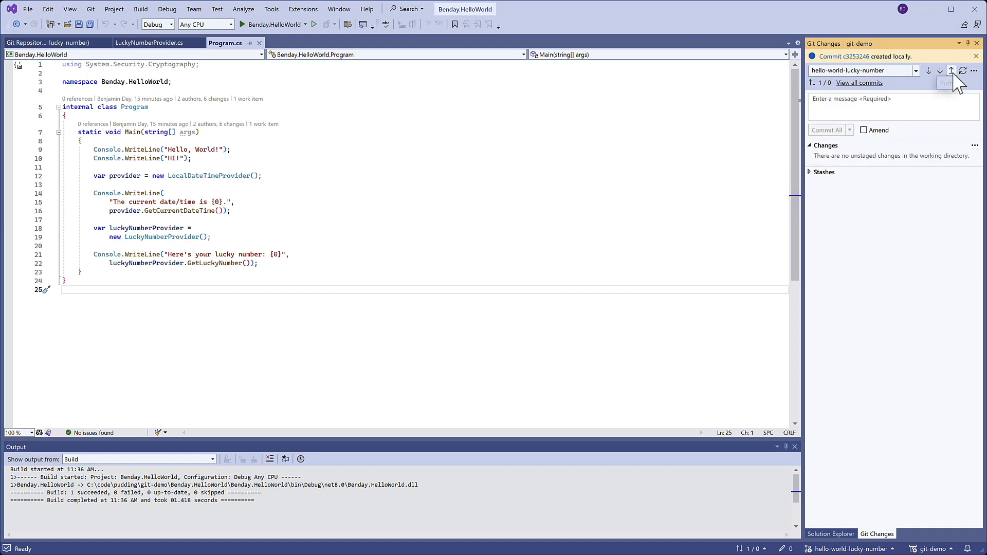
left_click(952, 70)
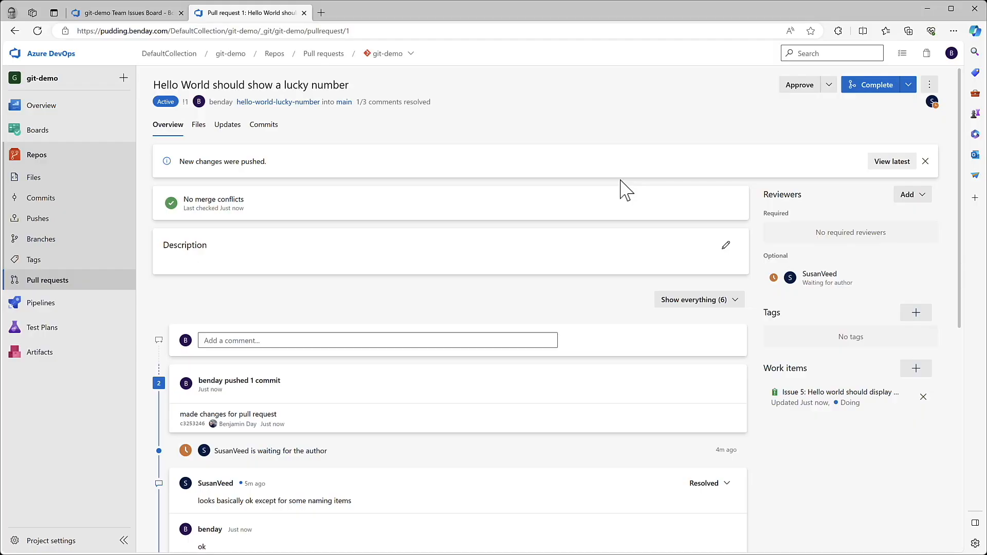
left_click(227, 124)
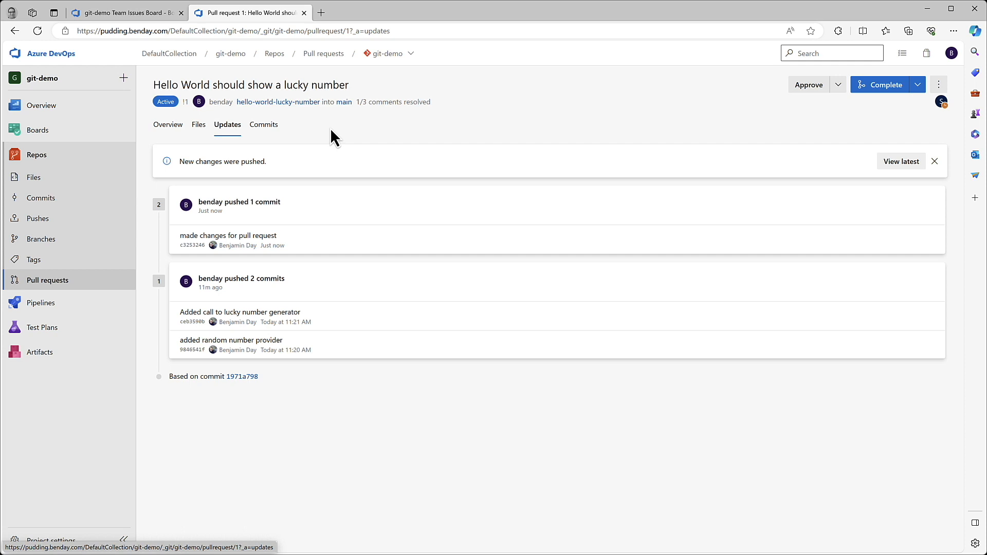
left_click(199, 124)
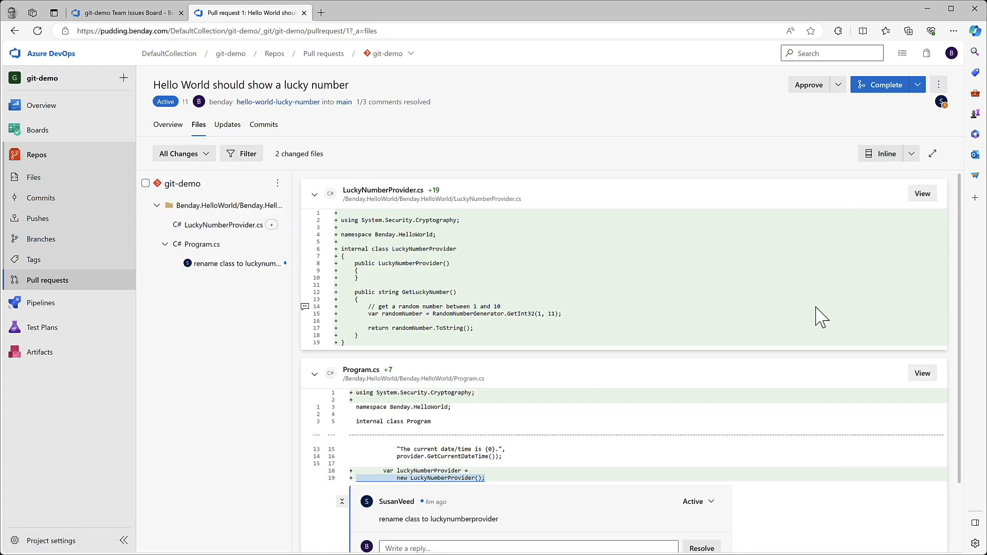
left_click(263, 124)
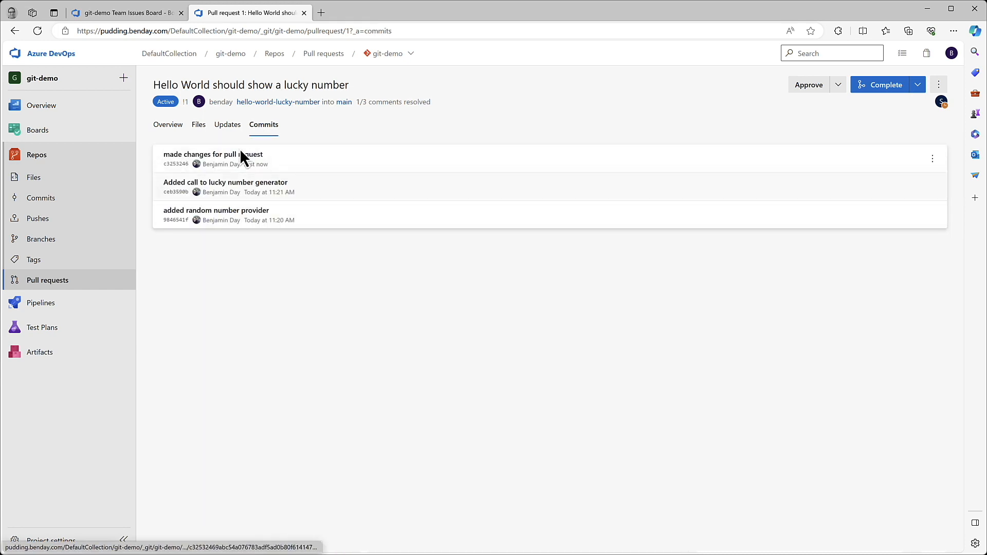
left_click(168, 78)
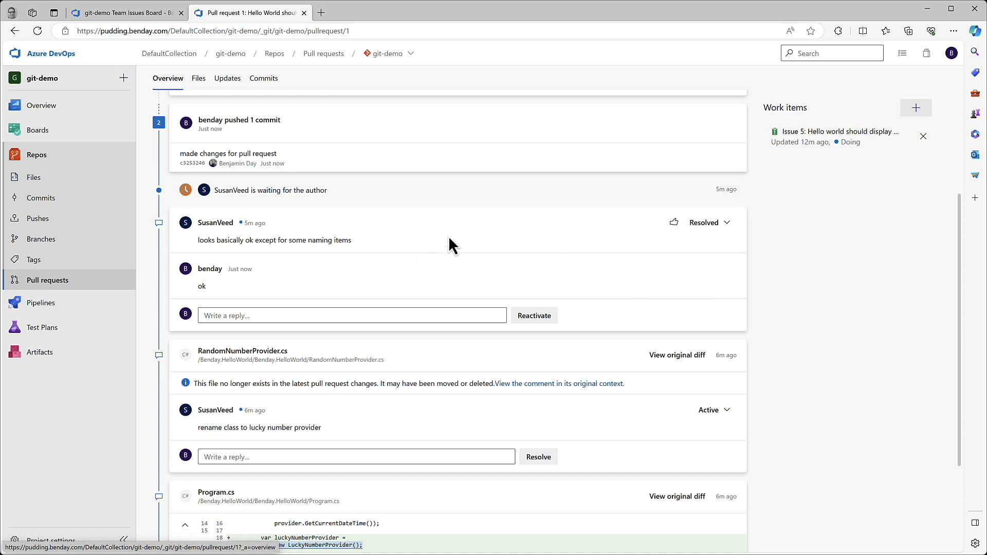
mouse_move(649, 296)
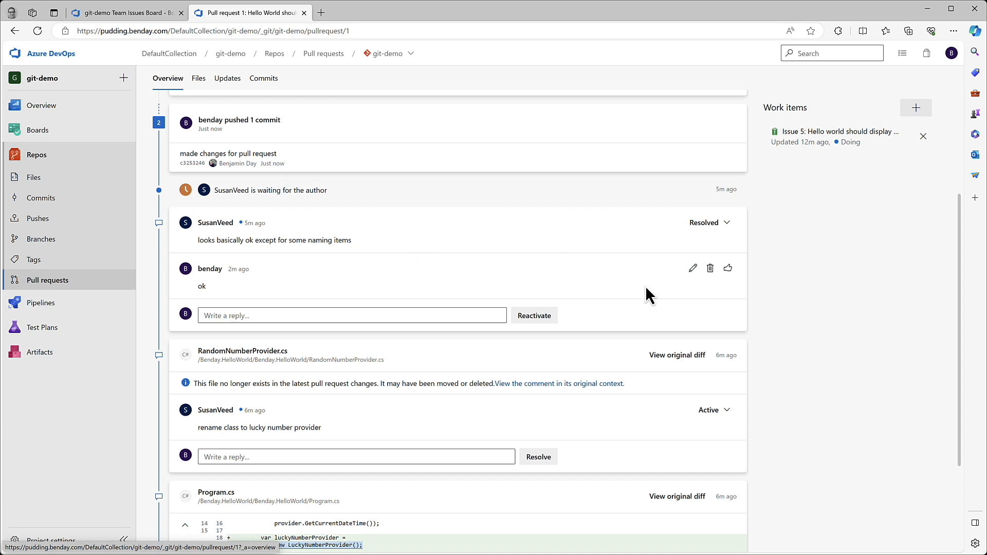
Mark the 'rename class' review comment as Resolved.
scroll("down", 3)
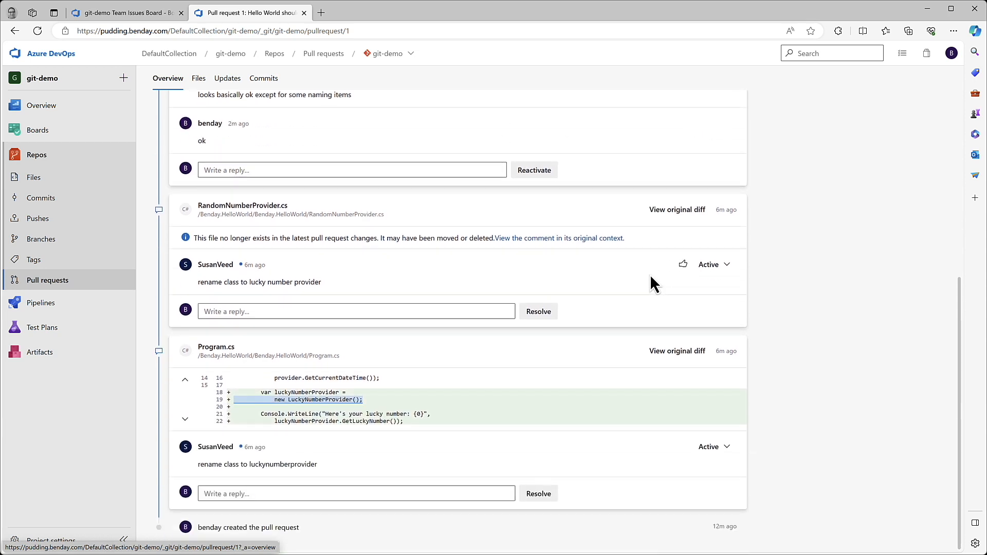
left_click(711, 264)
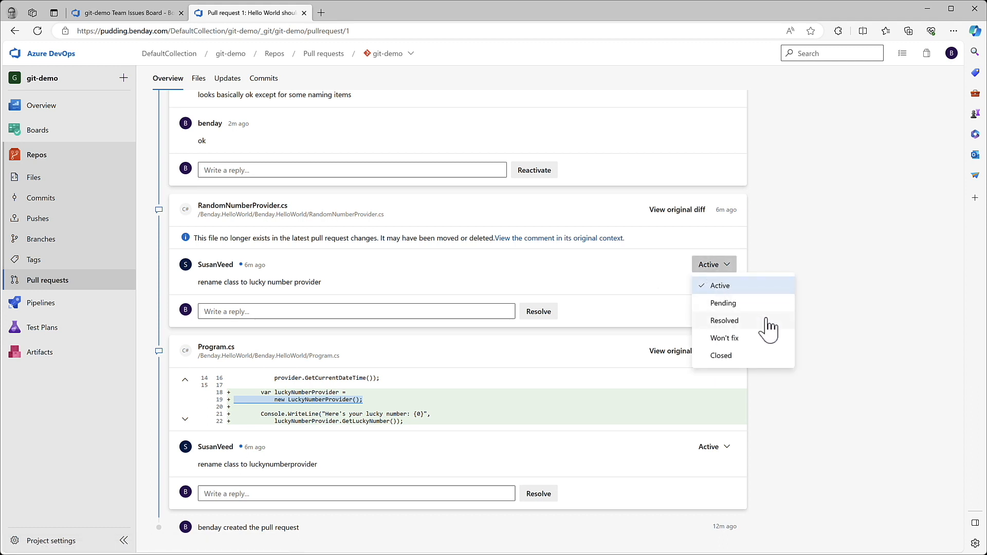
left_click(724, 320)
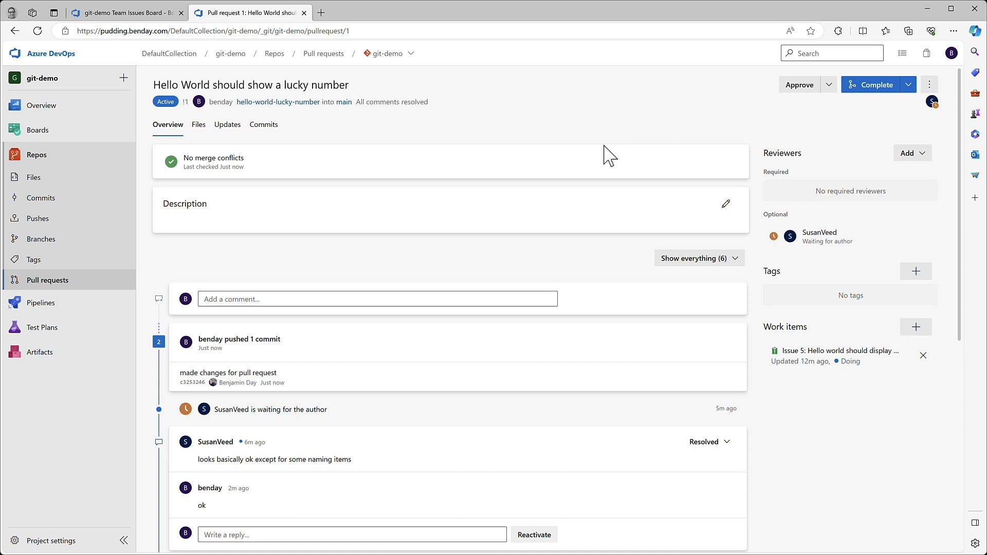
mouse_move(771, 135)
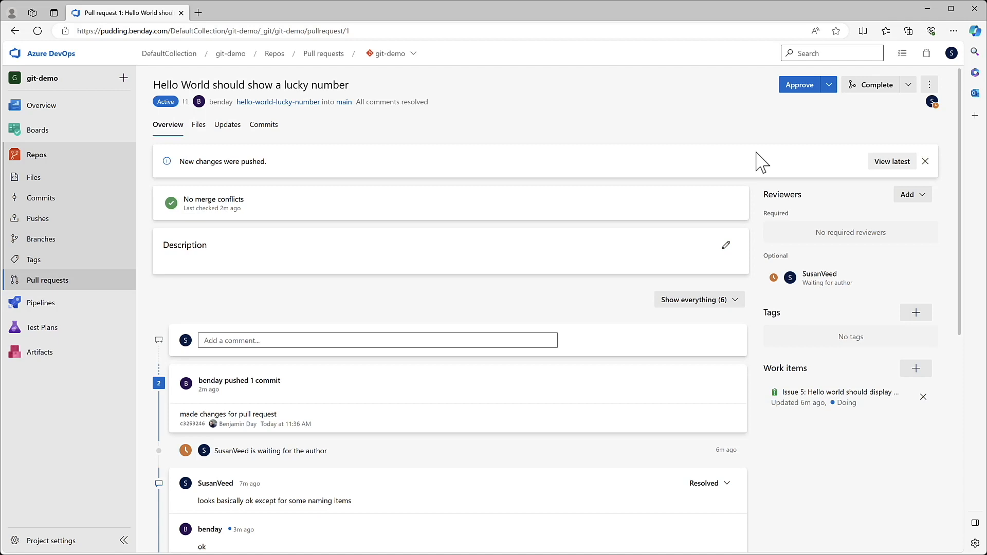
mouse_move(808, 161)
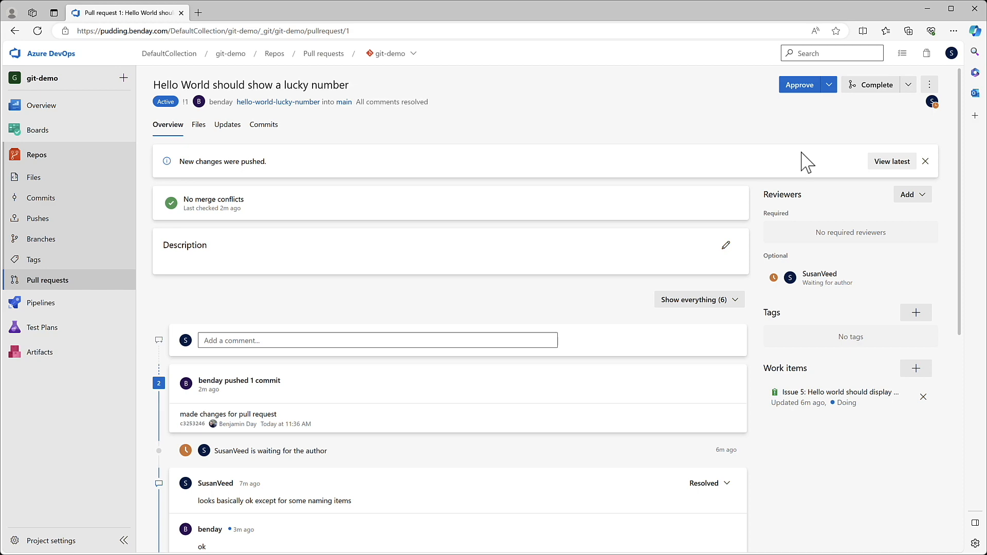
left_click(199, 124)
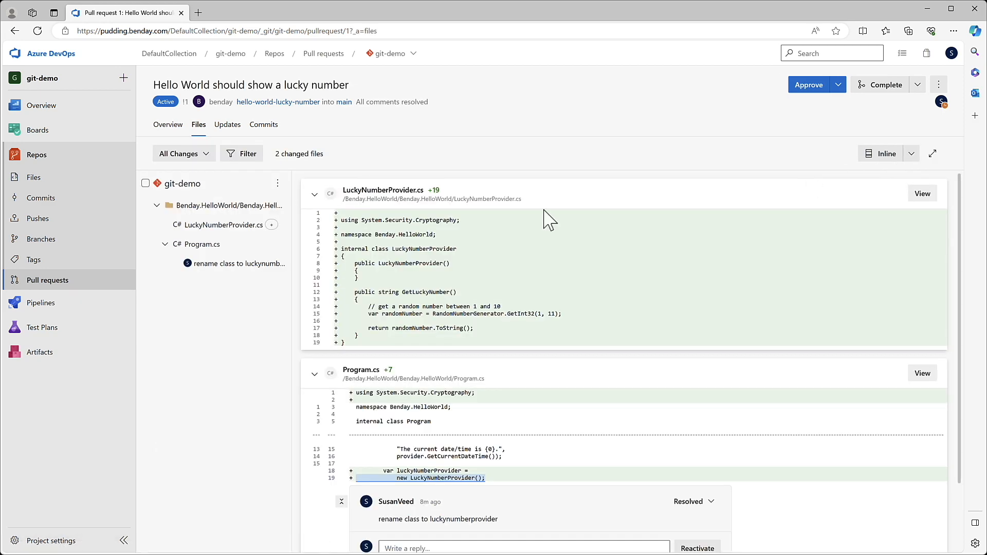
left_click(167, 124)
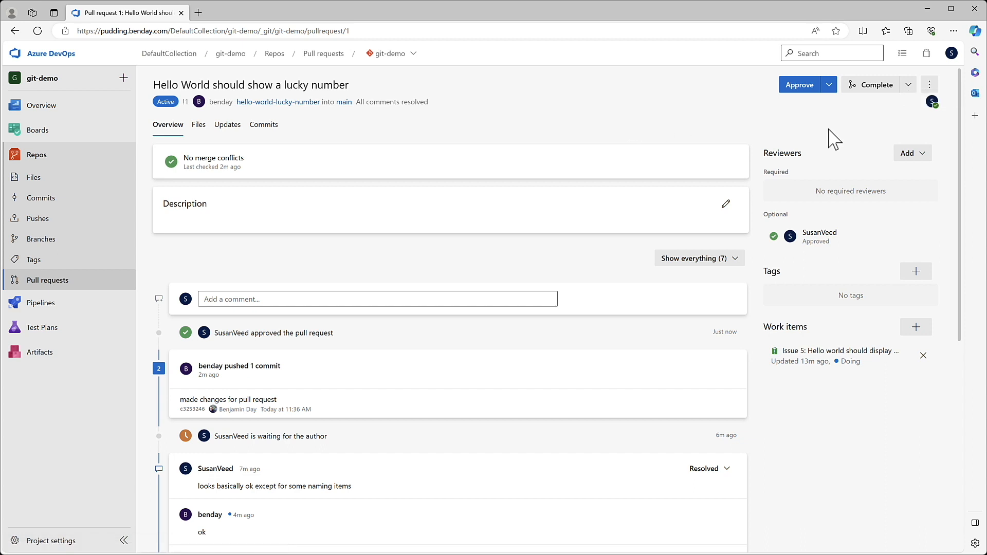
mouse_move(872, 84)
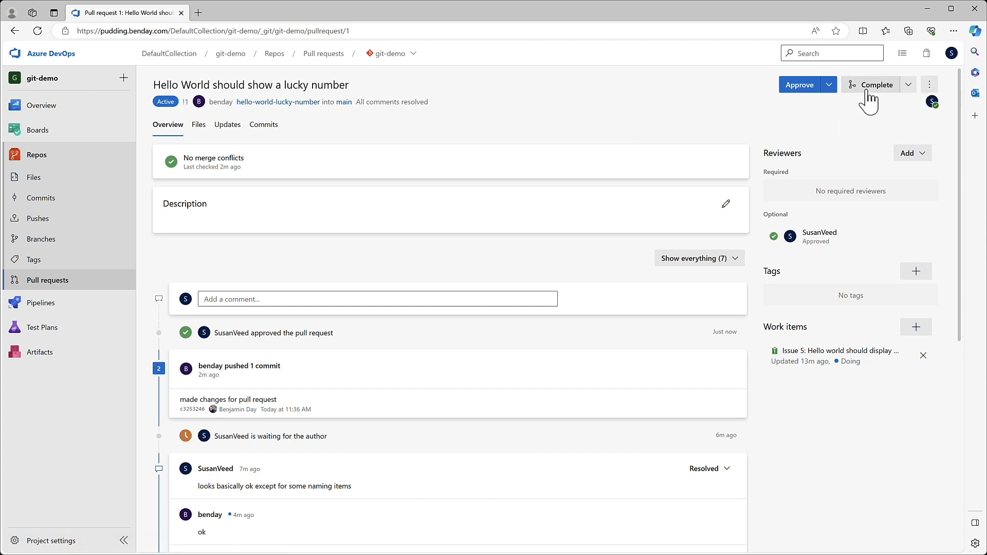
Complete pull request 1 into main and check it tops the git-demo commit history.
left_click(875, 85)
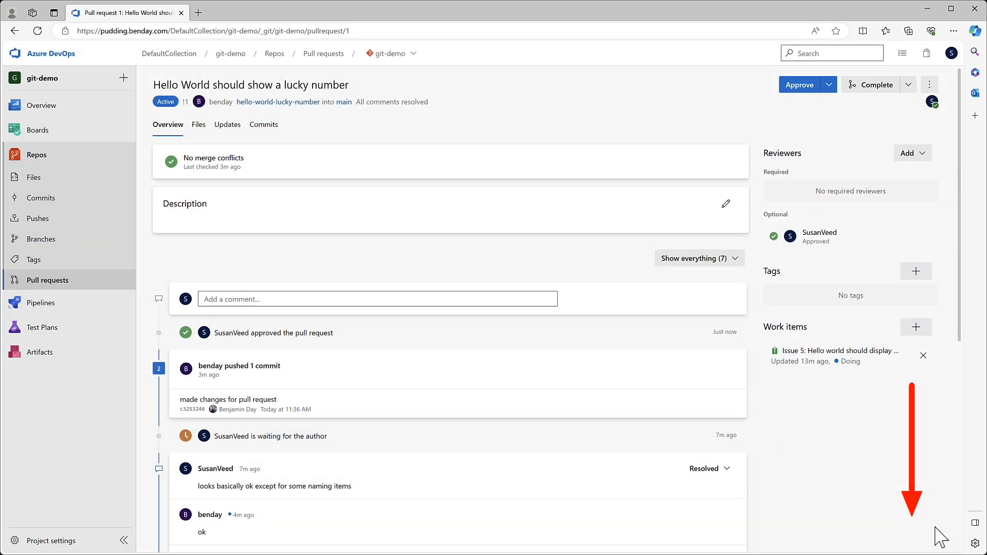
left_click(875, 84)
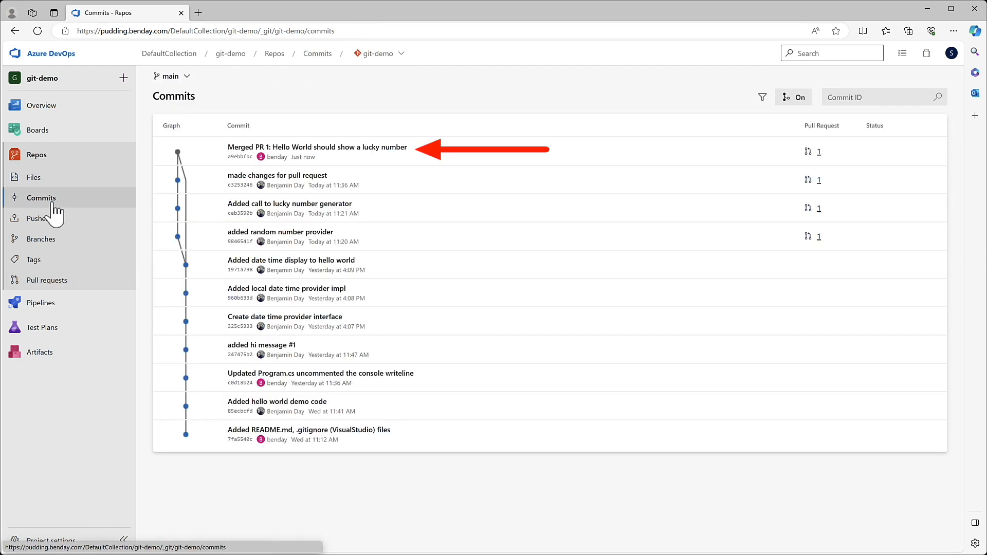
mouse_move(458, 169)
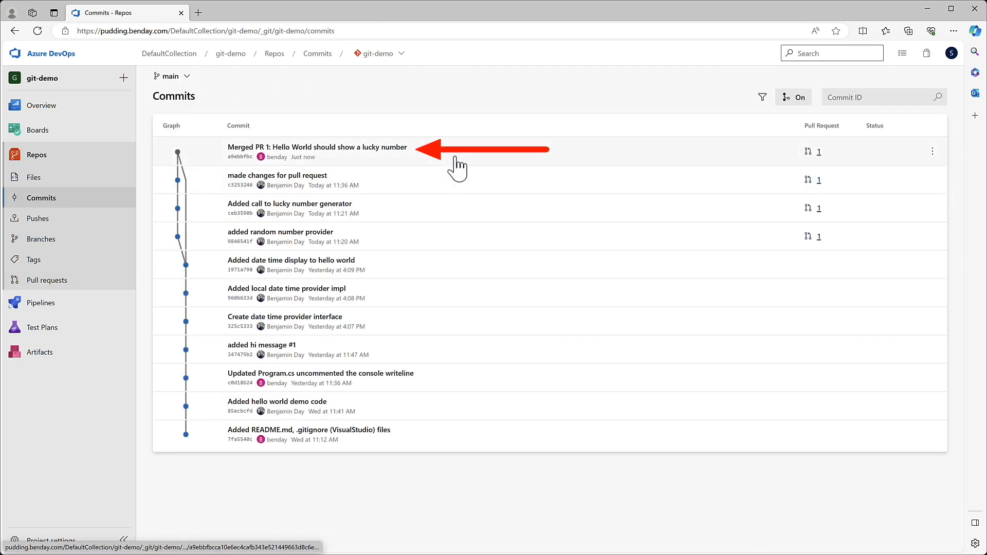